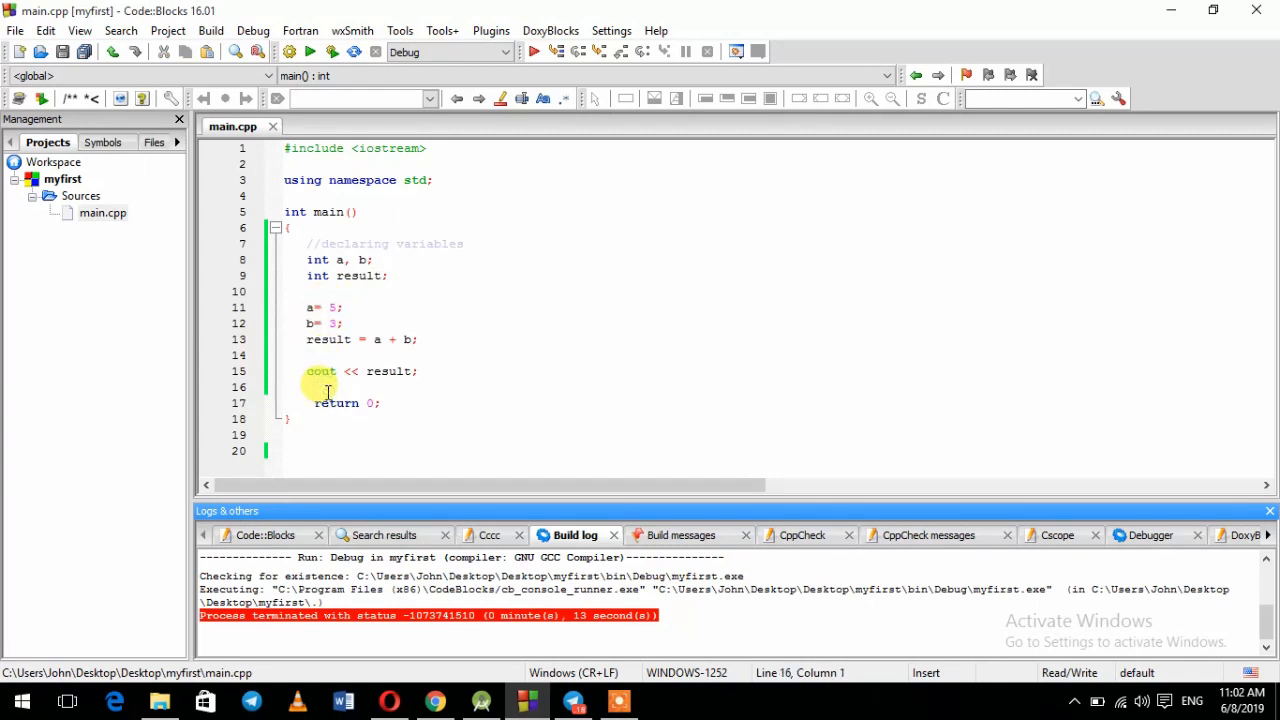
# Finish the old assignment a = 8; then delete main's existing variable code.
pyautogui.write('a =')
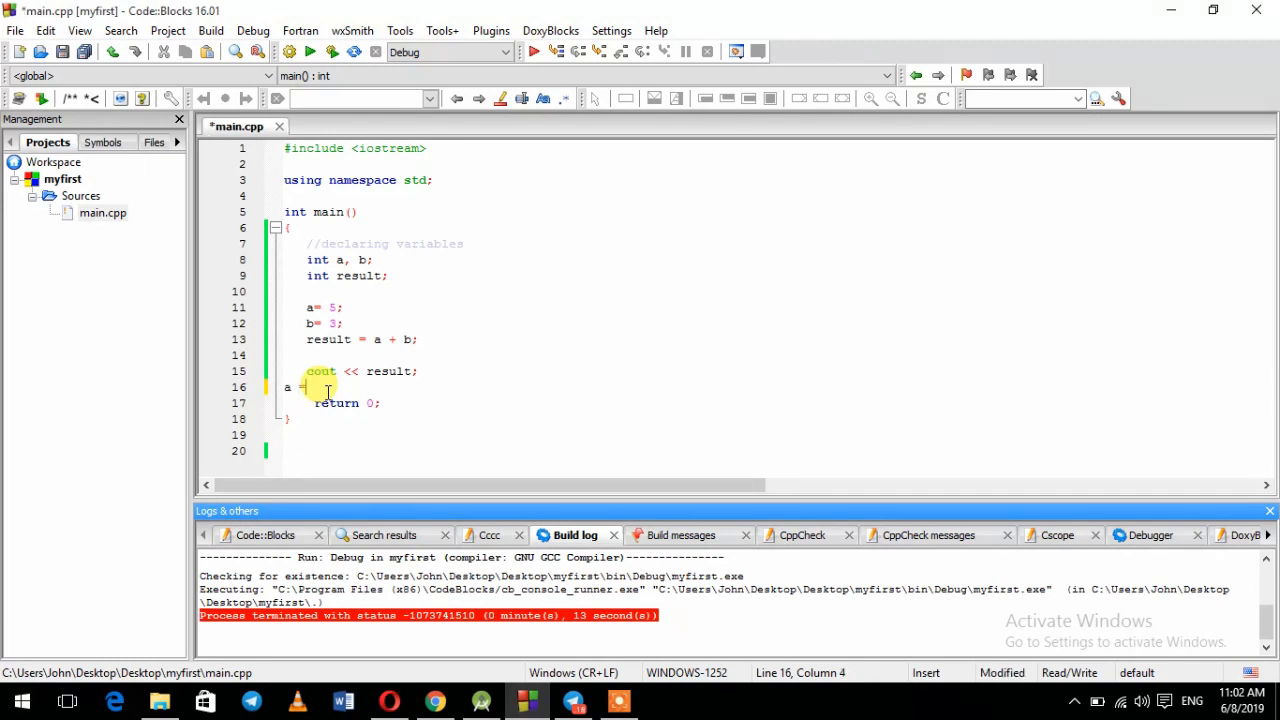
pyautogui.write('8;')
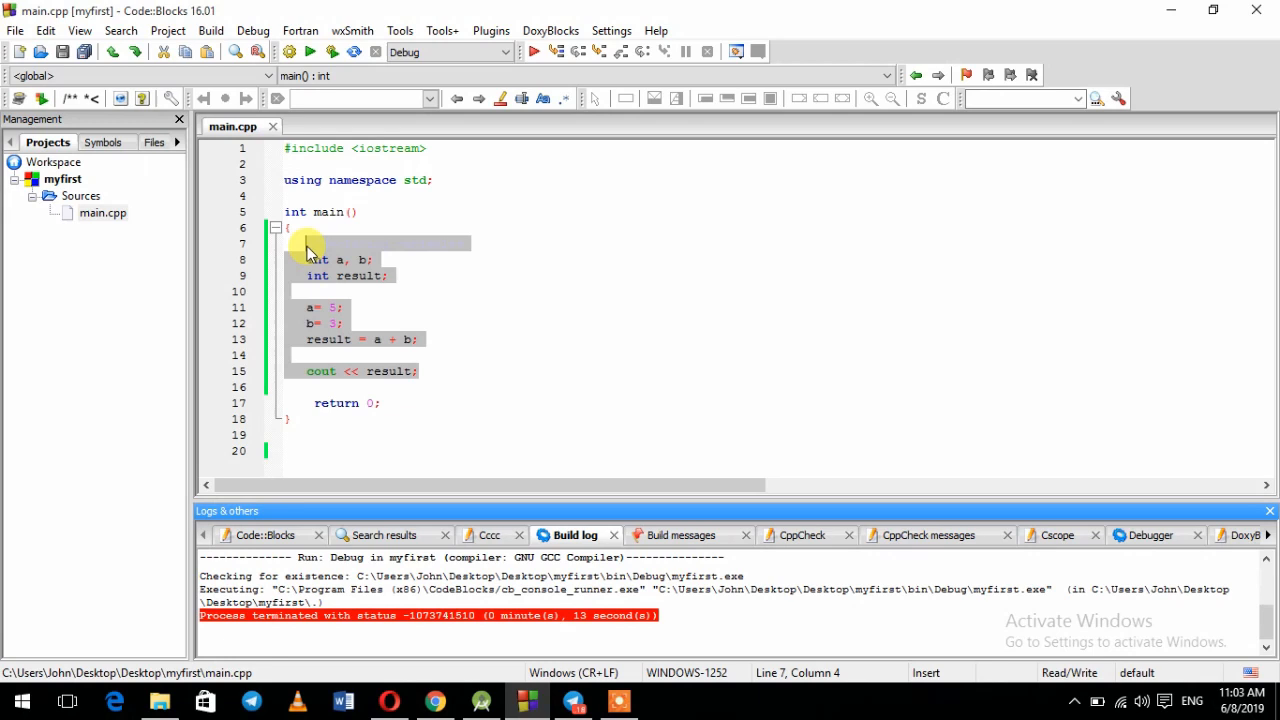
pyautogui.press('Delete')
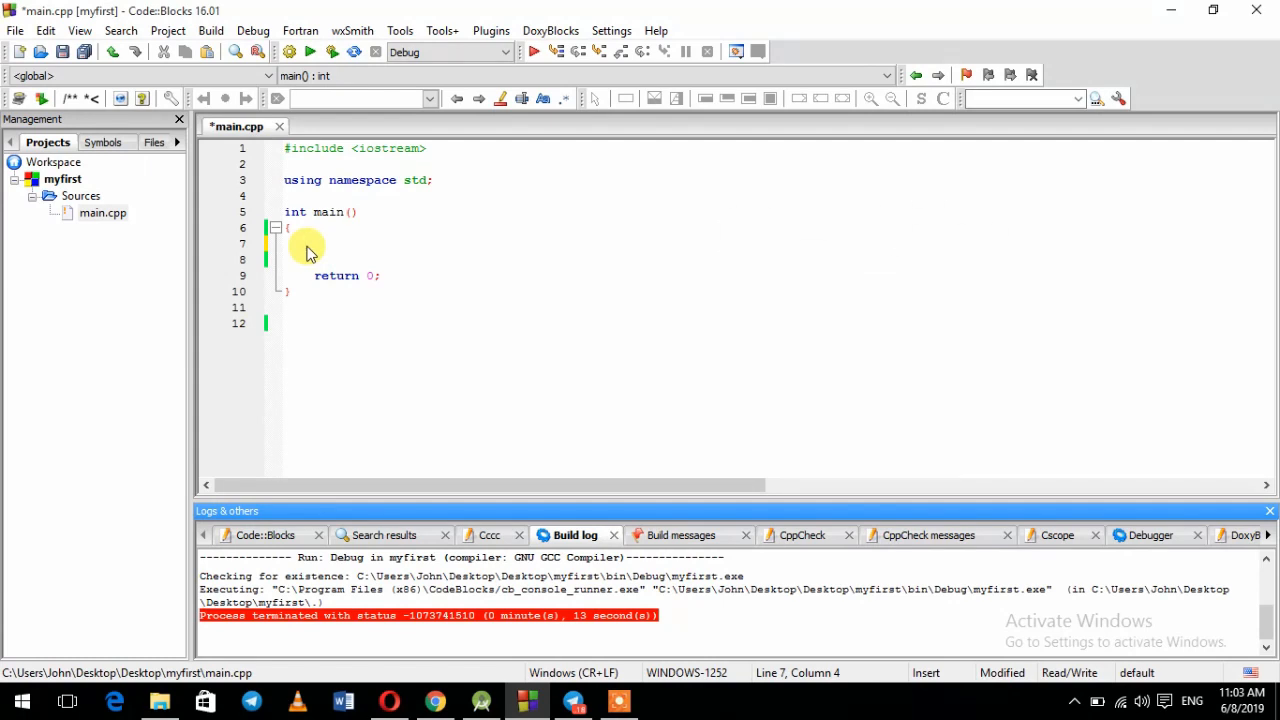
# Write the c-like note 'type identifier = intial value;' followed by the example int x = 0;.
pyautogui.write('type i')
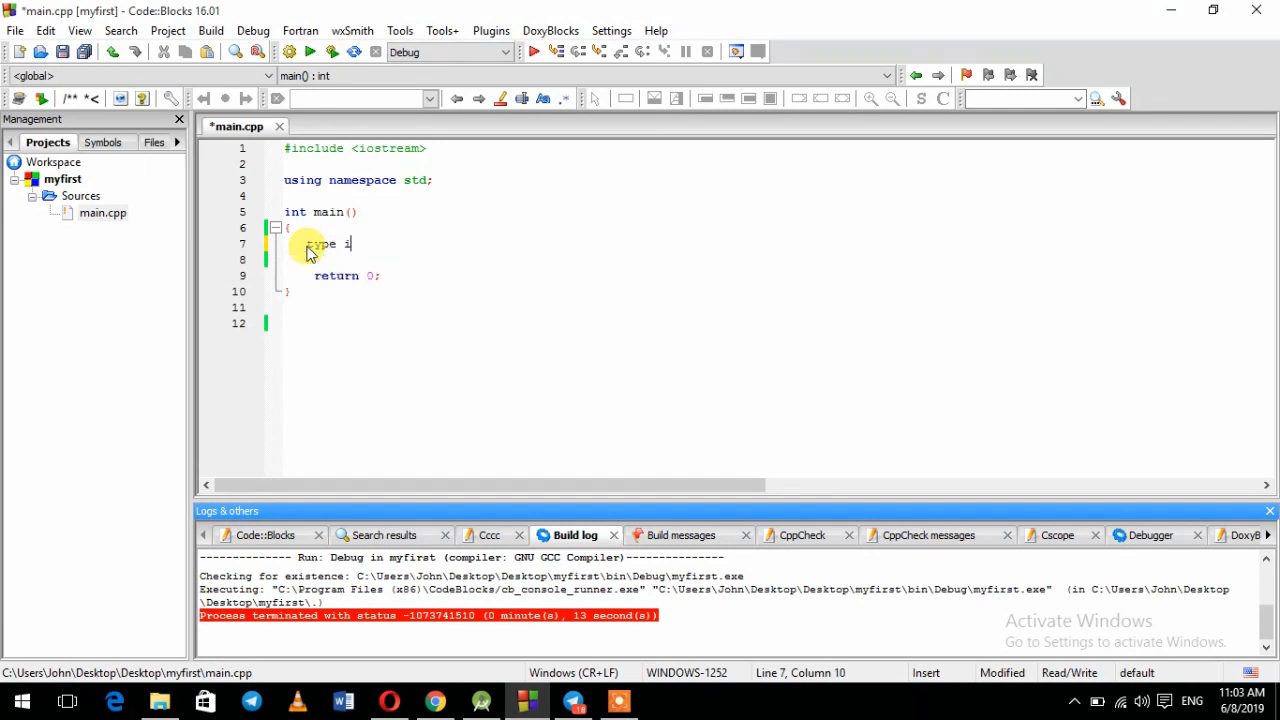
pyautogui.write('iden')
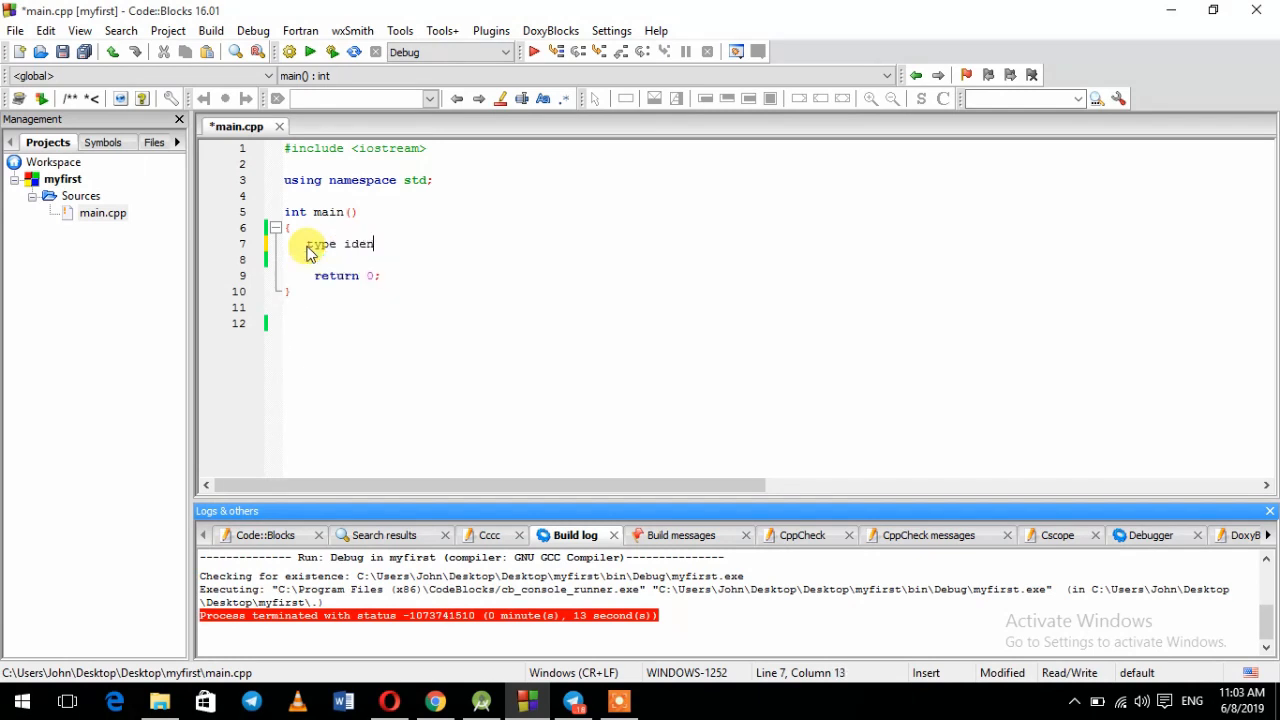
pyautogui.write('ifier')
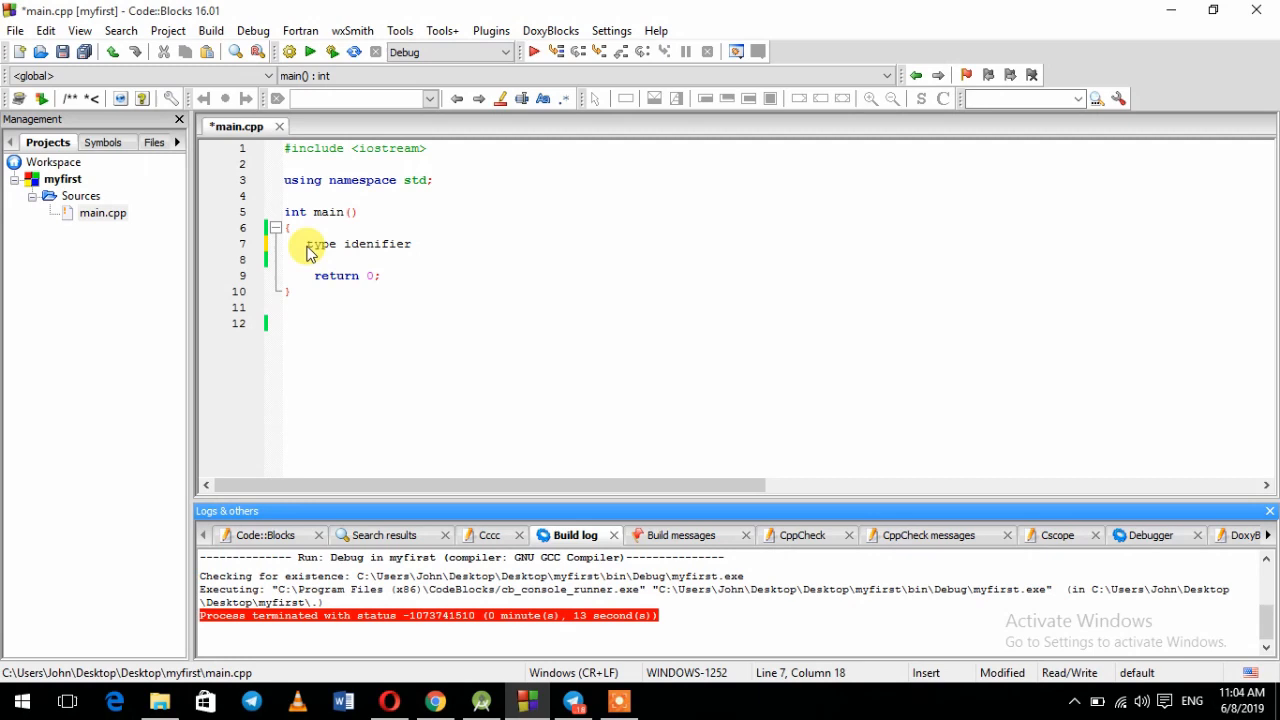
pyautogui.write('=')
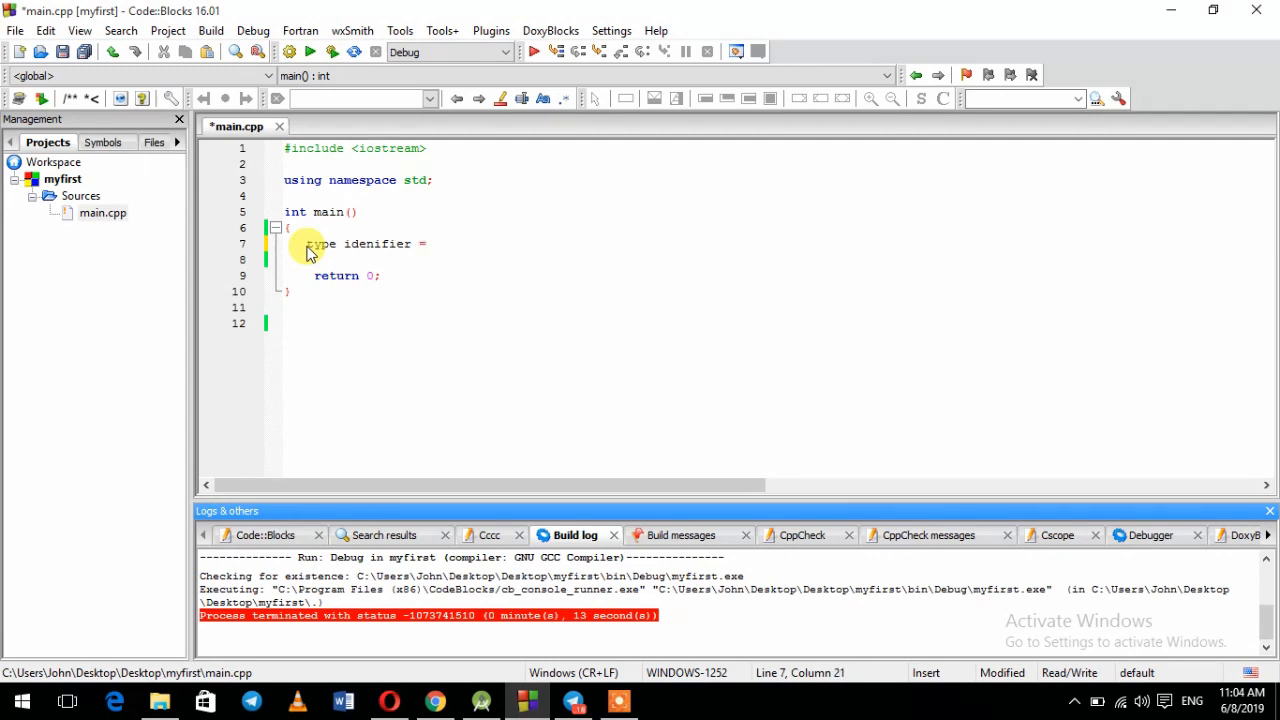
pyautogui.write('intial v')
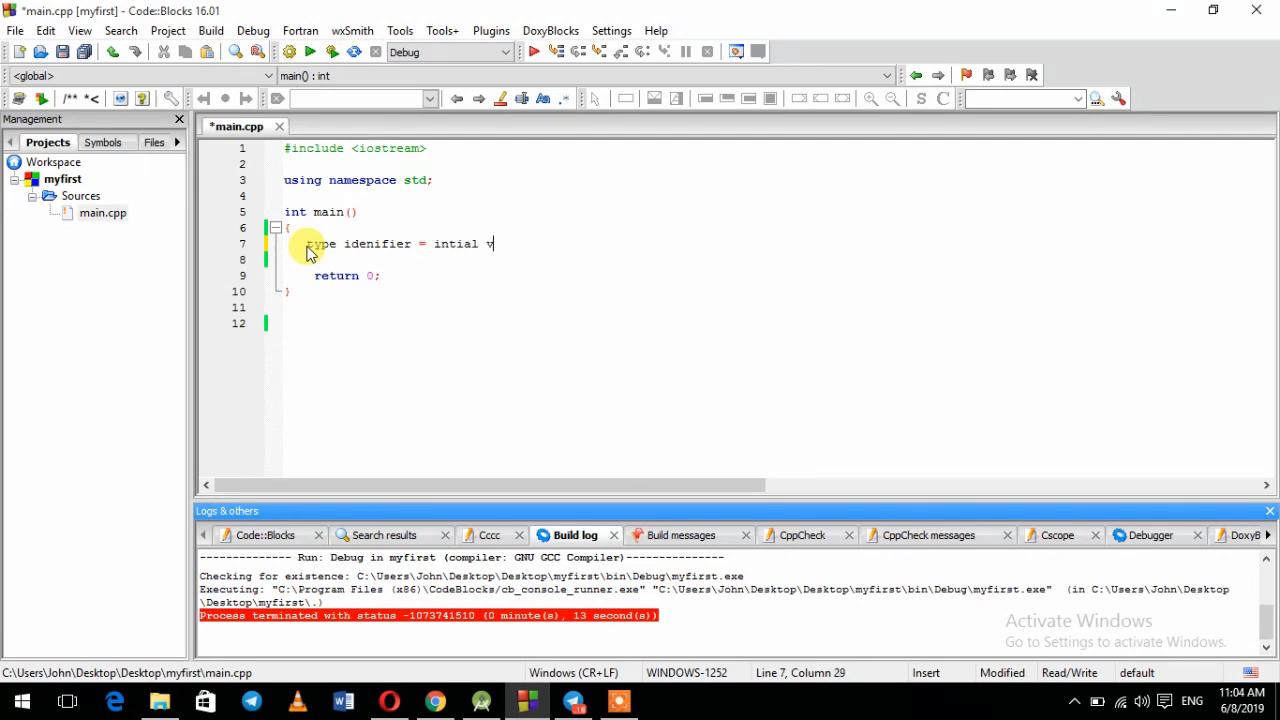
pyautogui.write('value;')
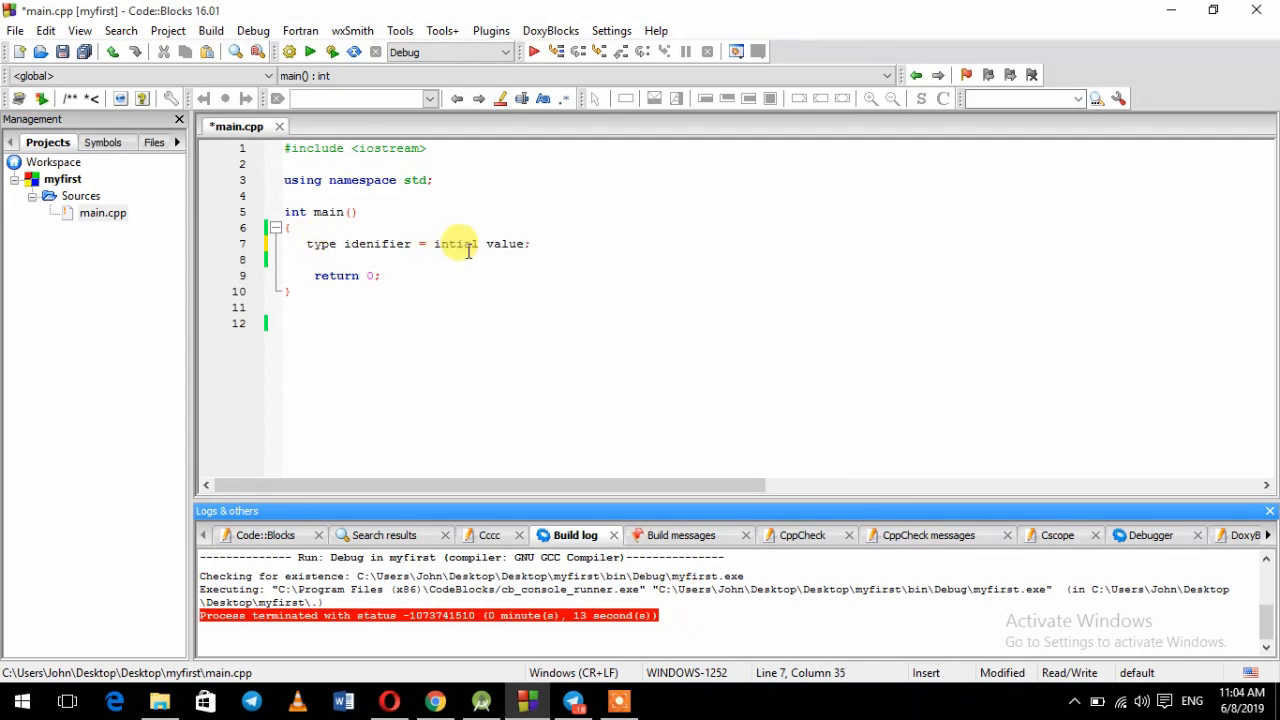
pyautogui.write('c-like')
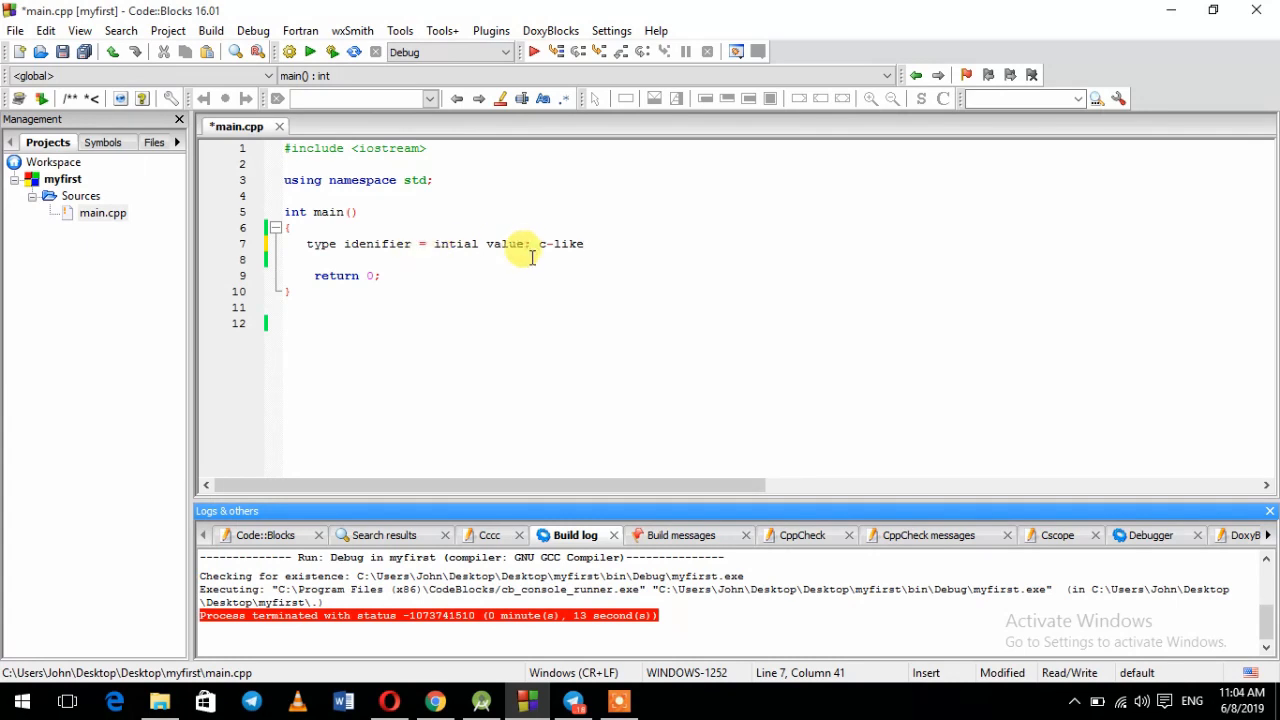
pyautogui.press('enter')
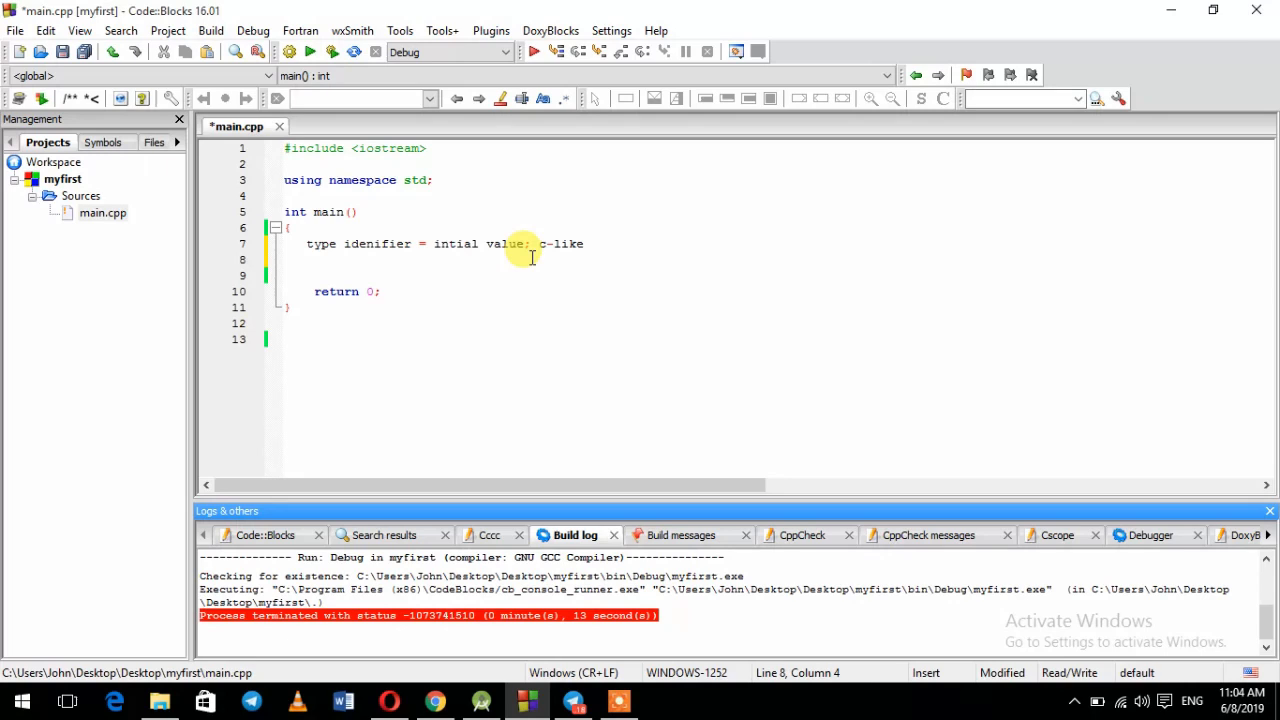
pyautogui.write('int x =')
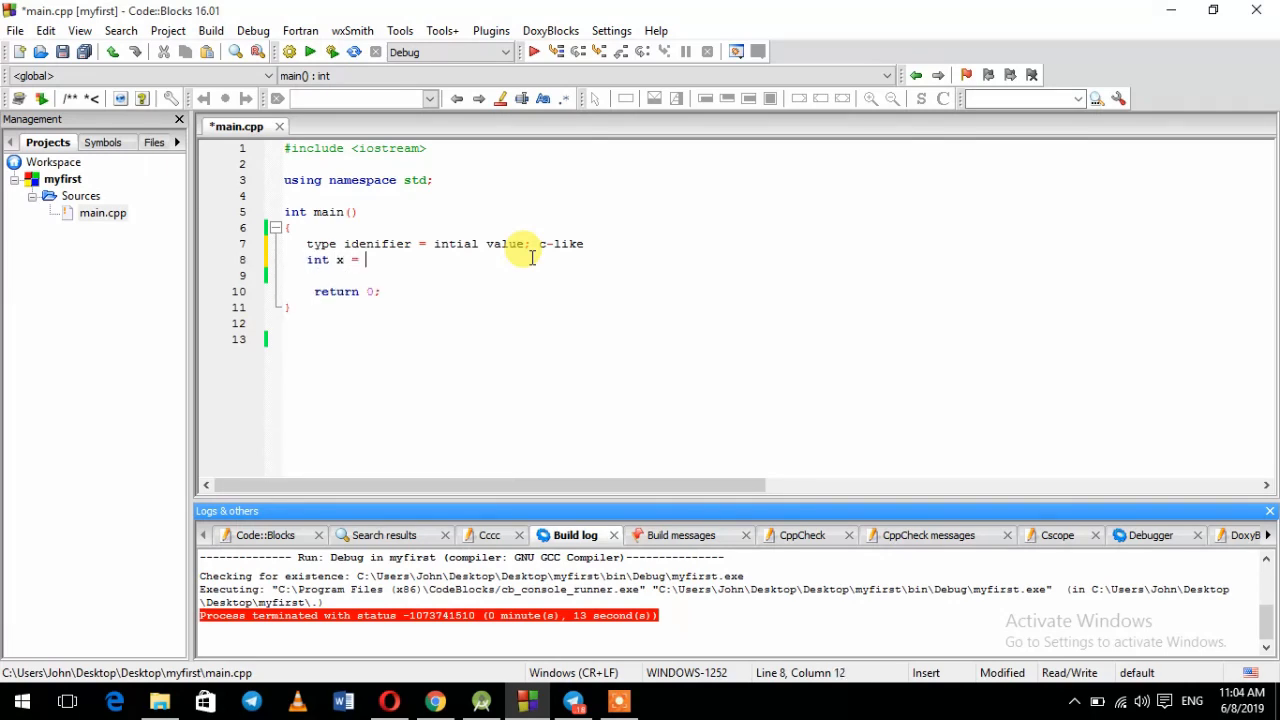
pyautogui.write('0;')
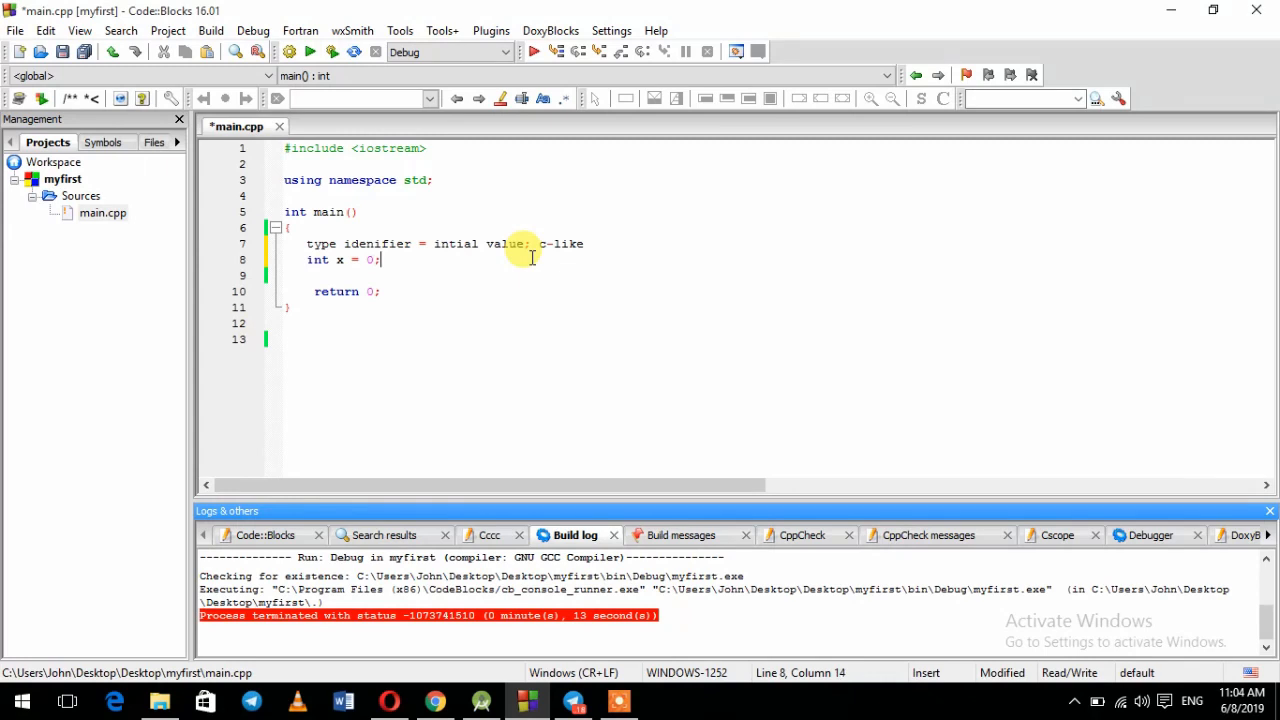
pyautogui.moveTo(220, 276)
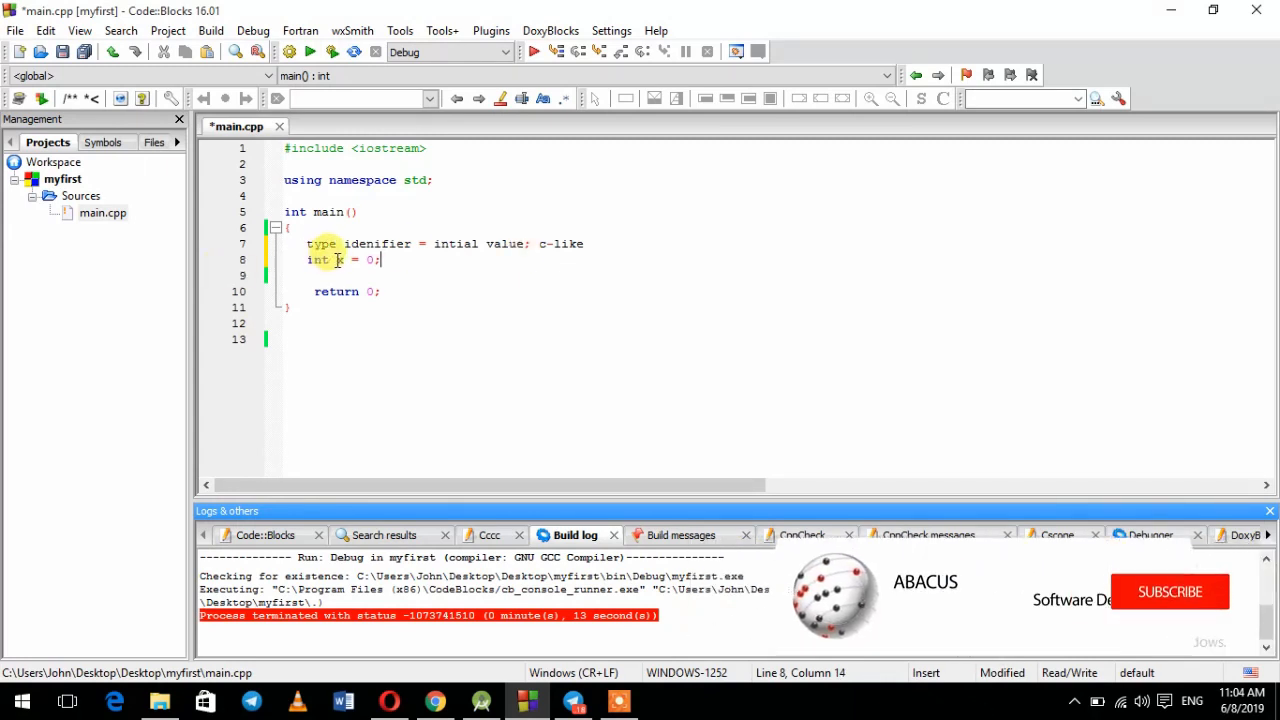
# Replace the c-like example with a constructor note 'type identifier (intial value)'.
pyautogui.doubleClick(318, 260)
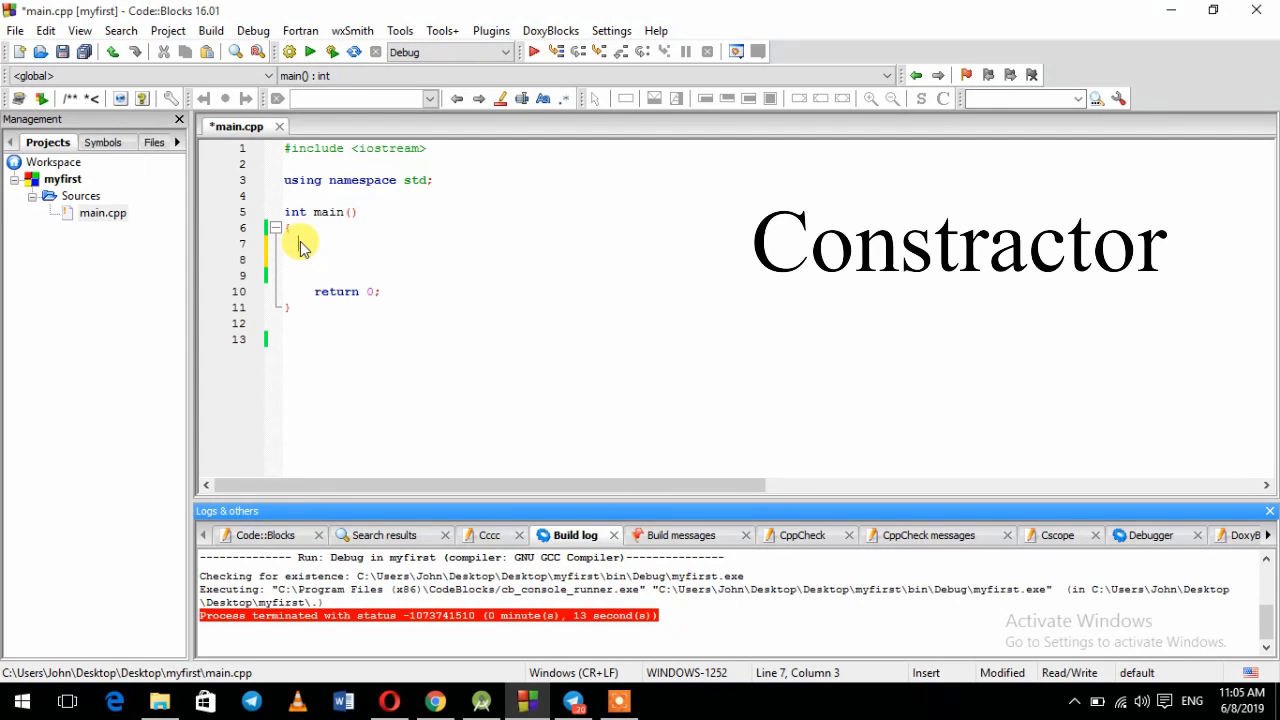
pyautogui.write('constructor')
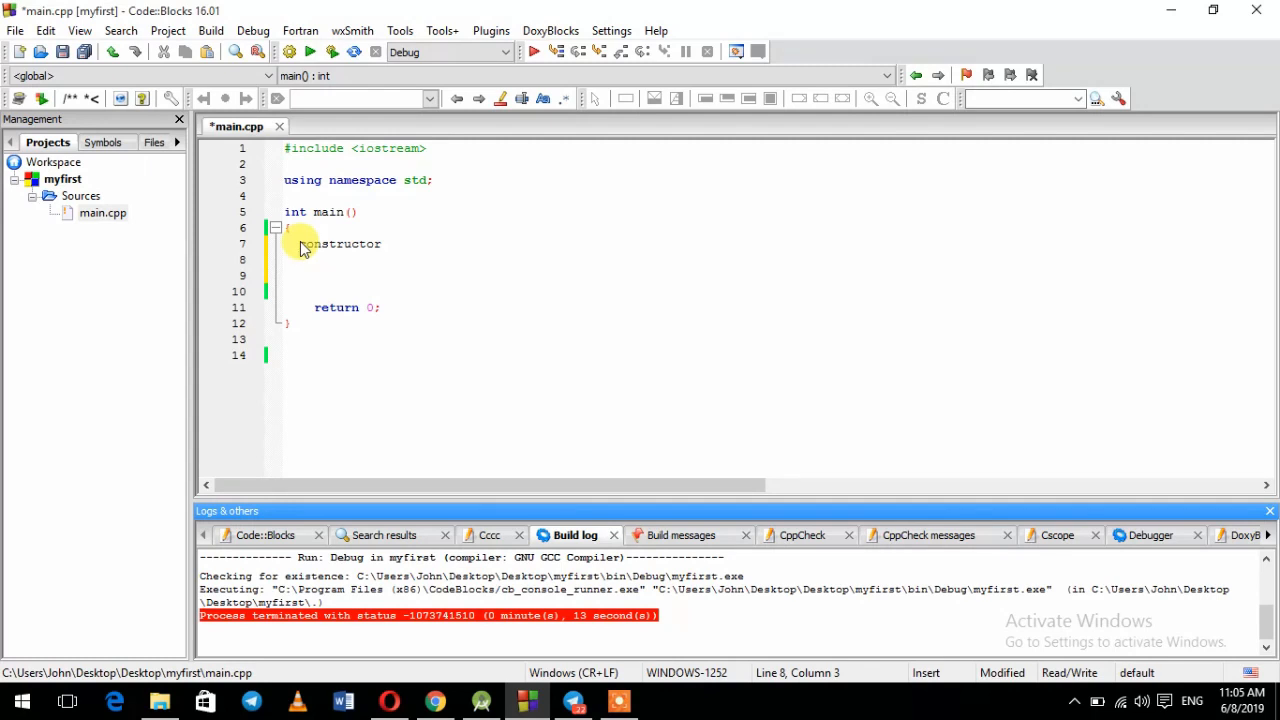
pyautogui.write('type iden')
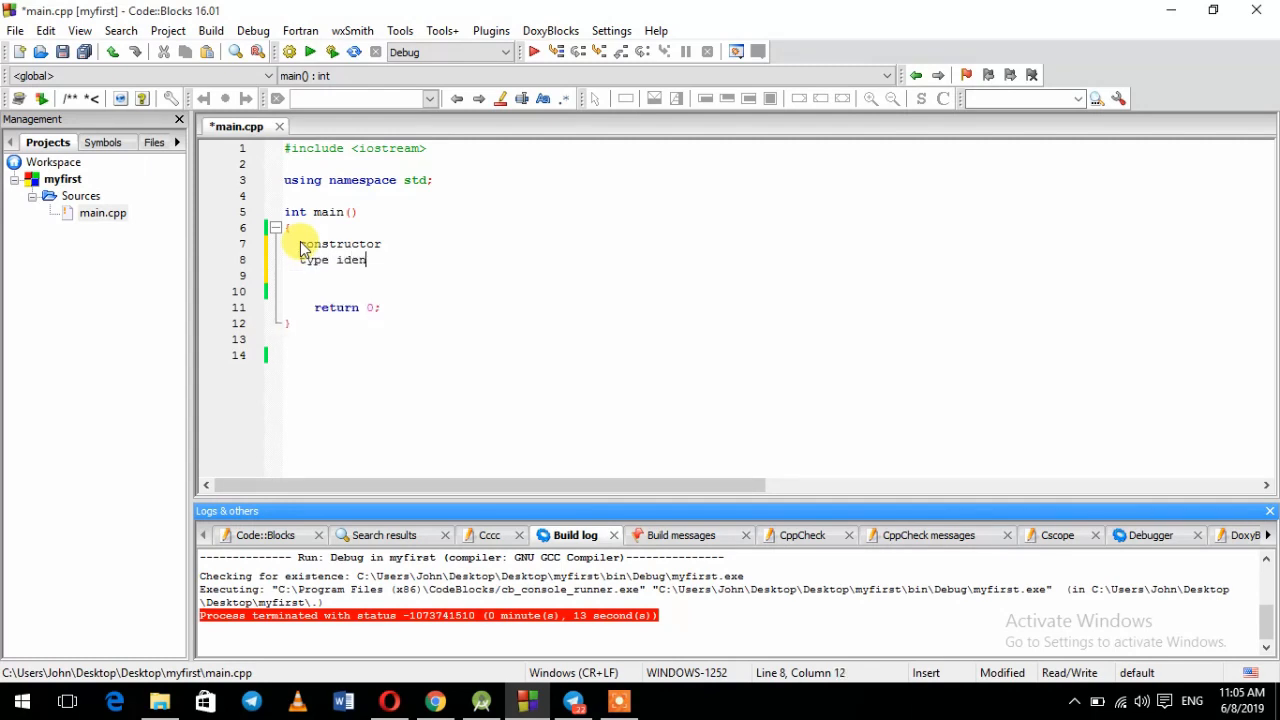
pyautogui.write('tifier')
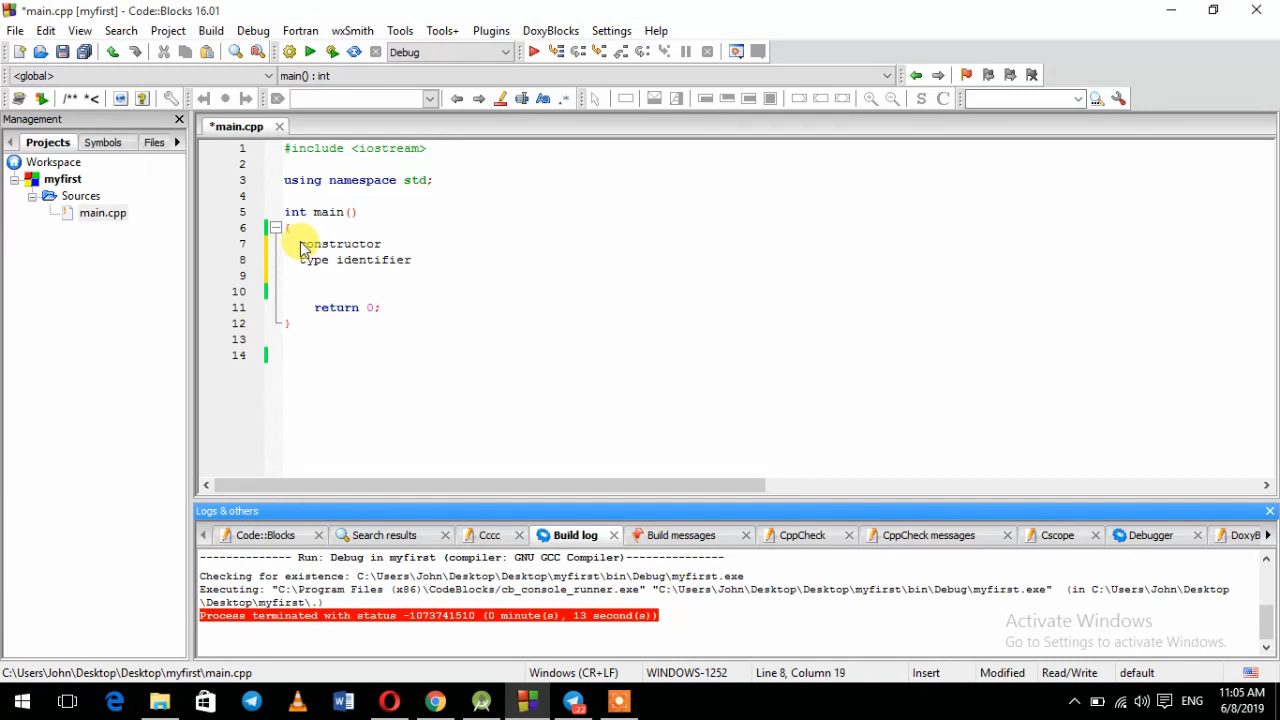
pyautogui.write('(')
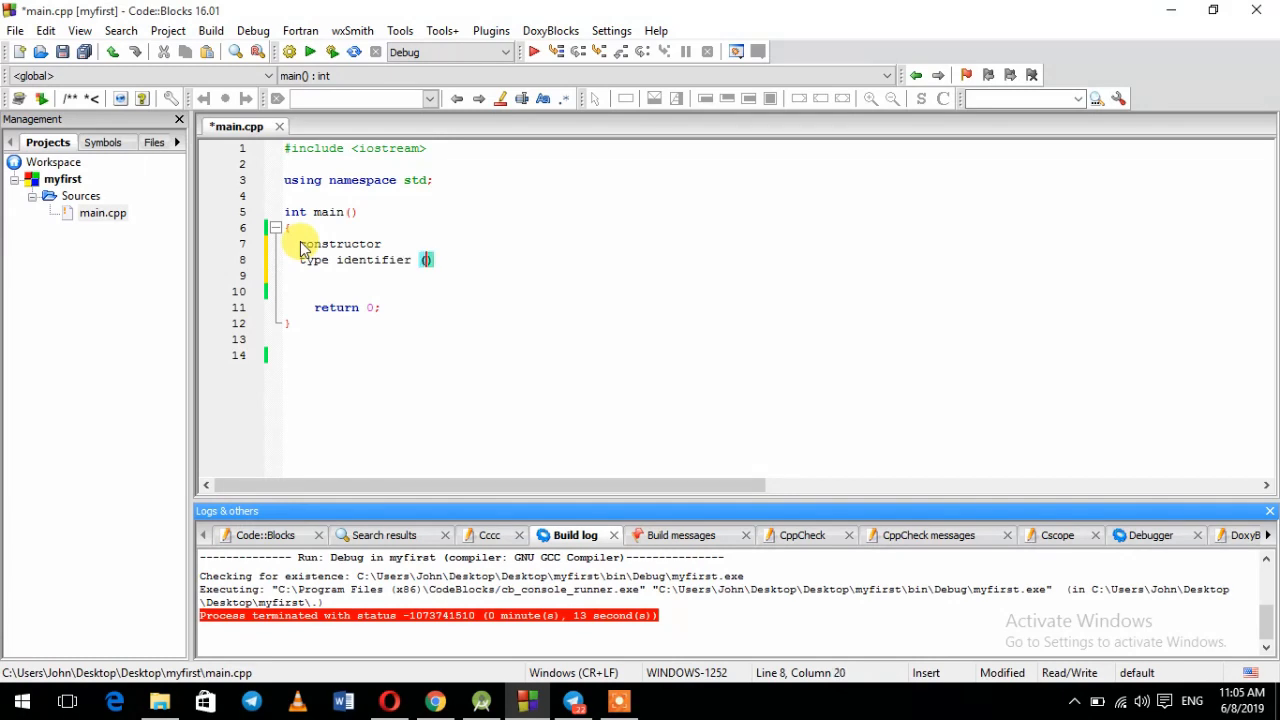
pyautogui.write('in')
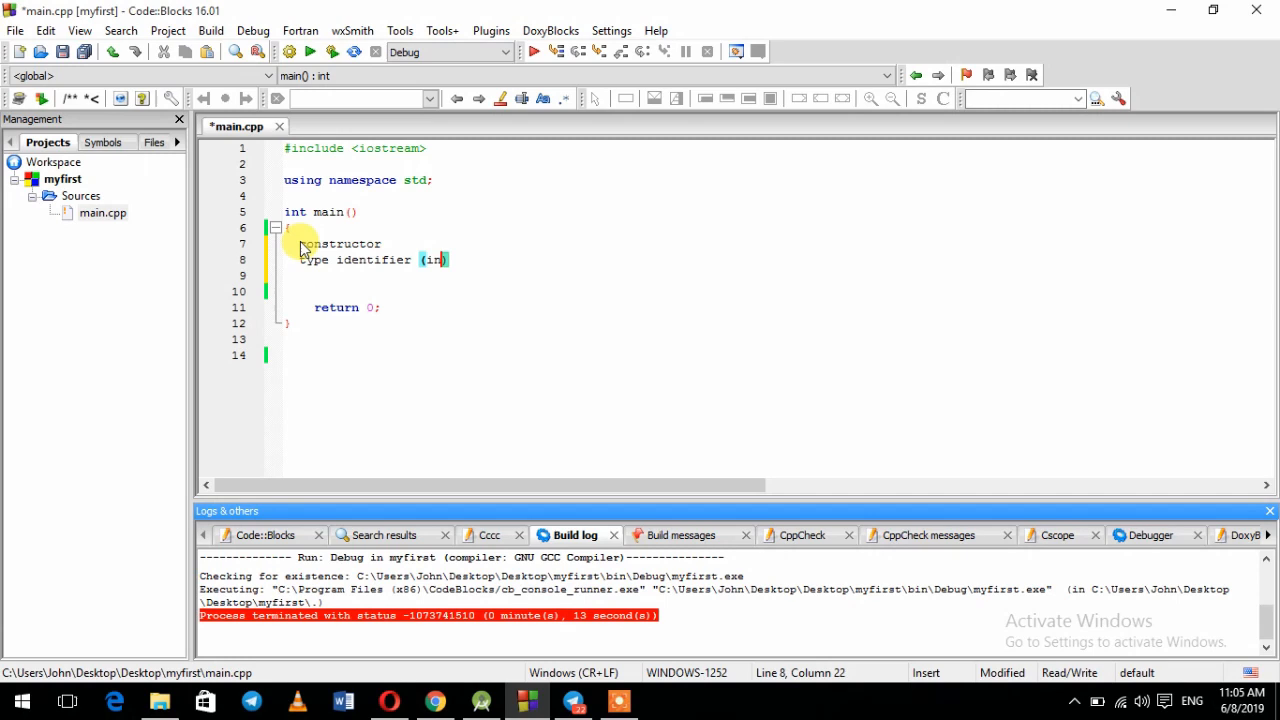
pyautogui.write('tial value')
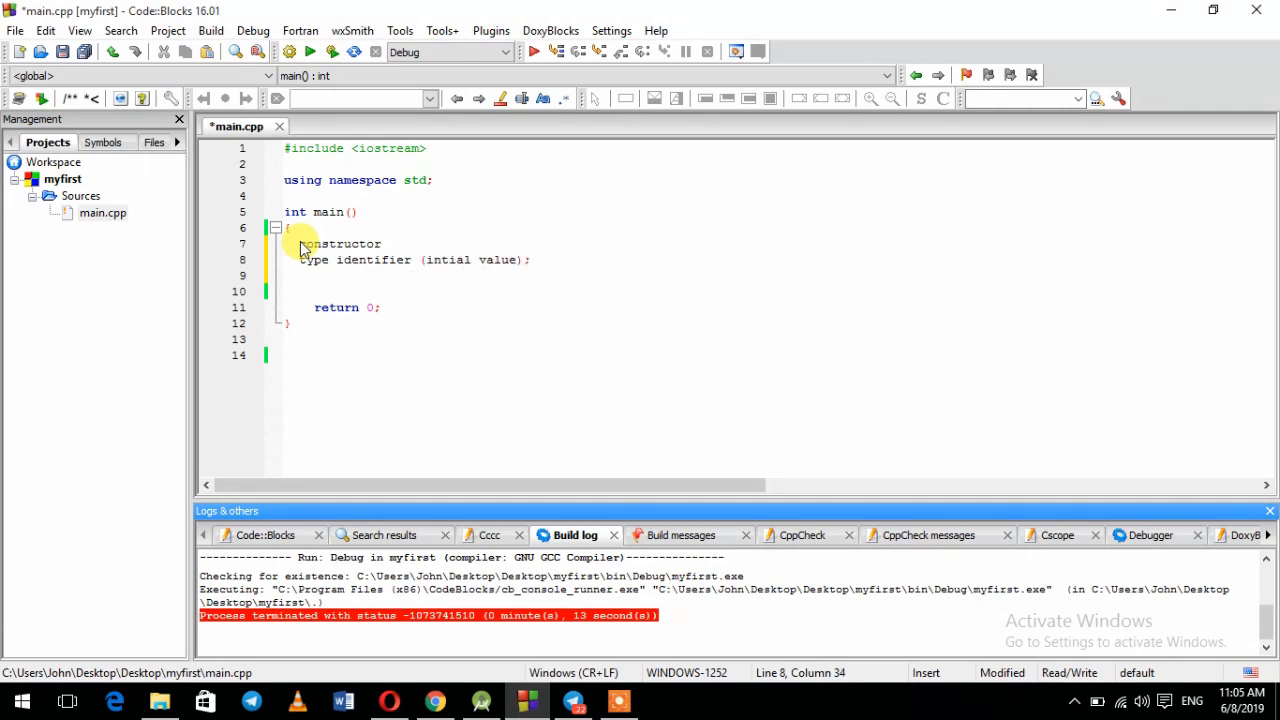
# Add the constructor-style example declaration int x(0); on the next line.
pyautogui.press('enter')
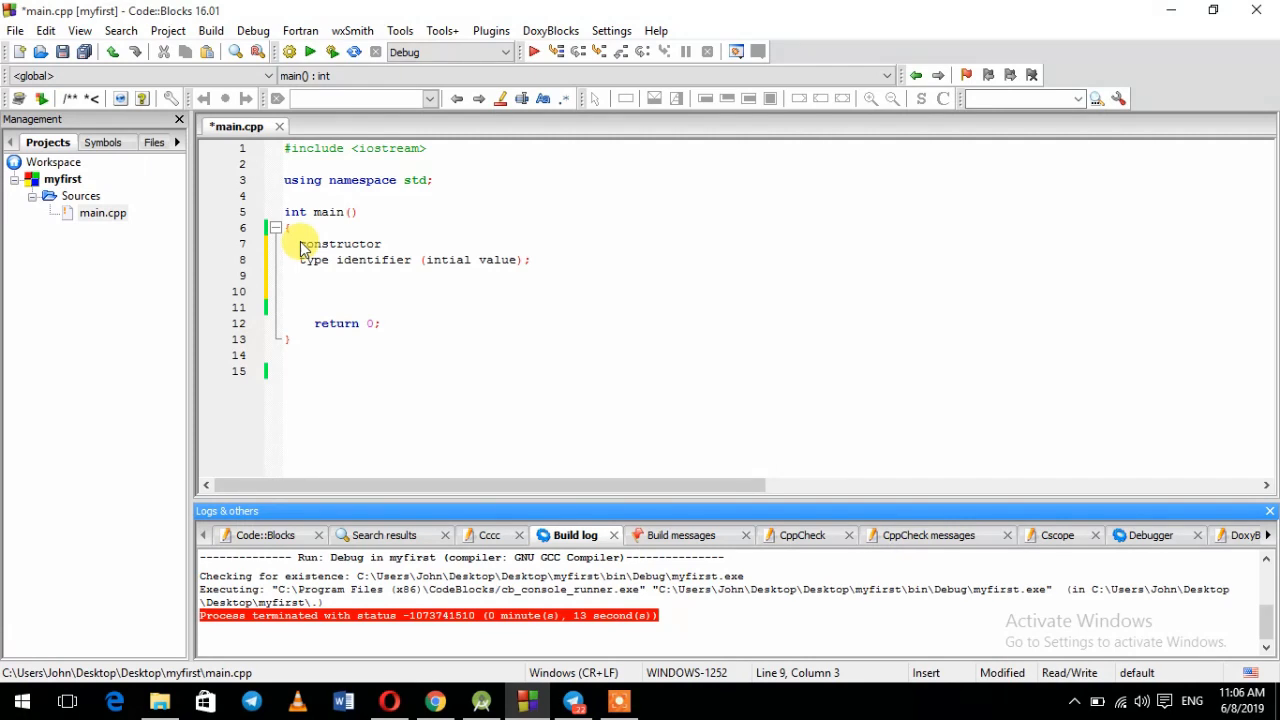
pyautogui.write('int')
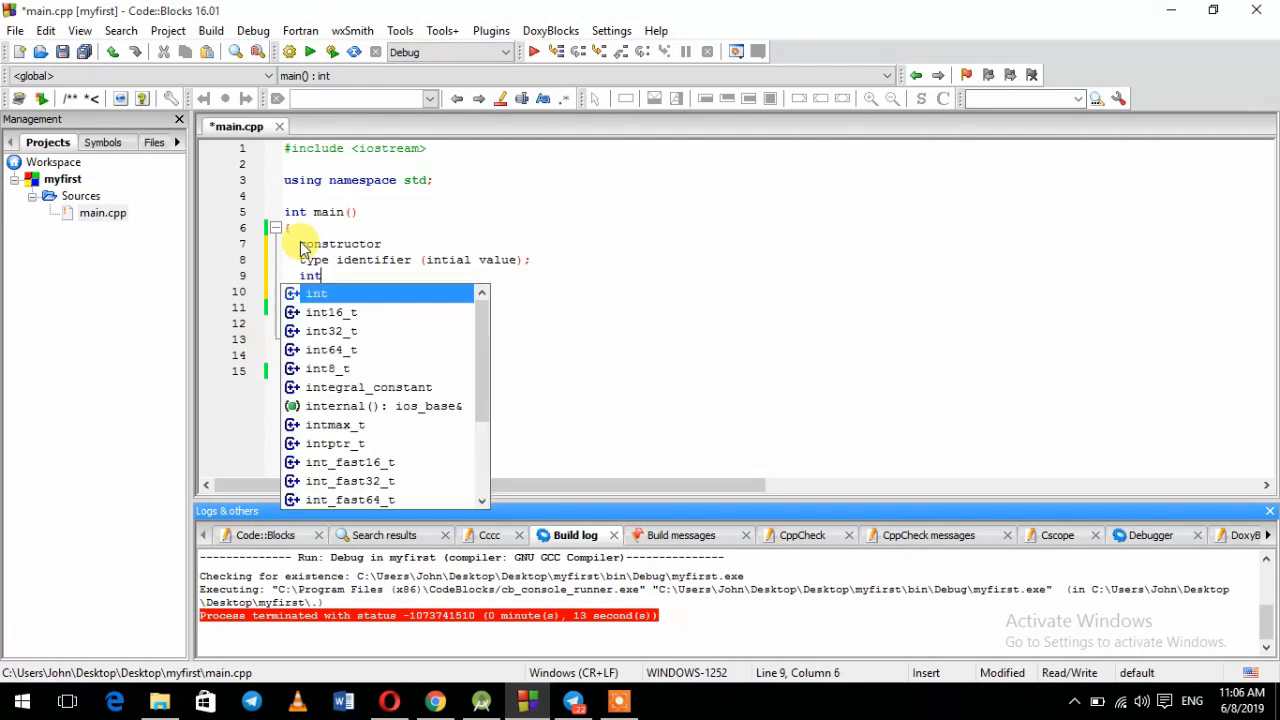
pyautogui.write('x')
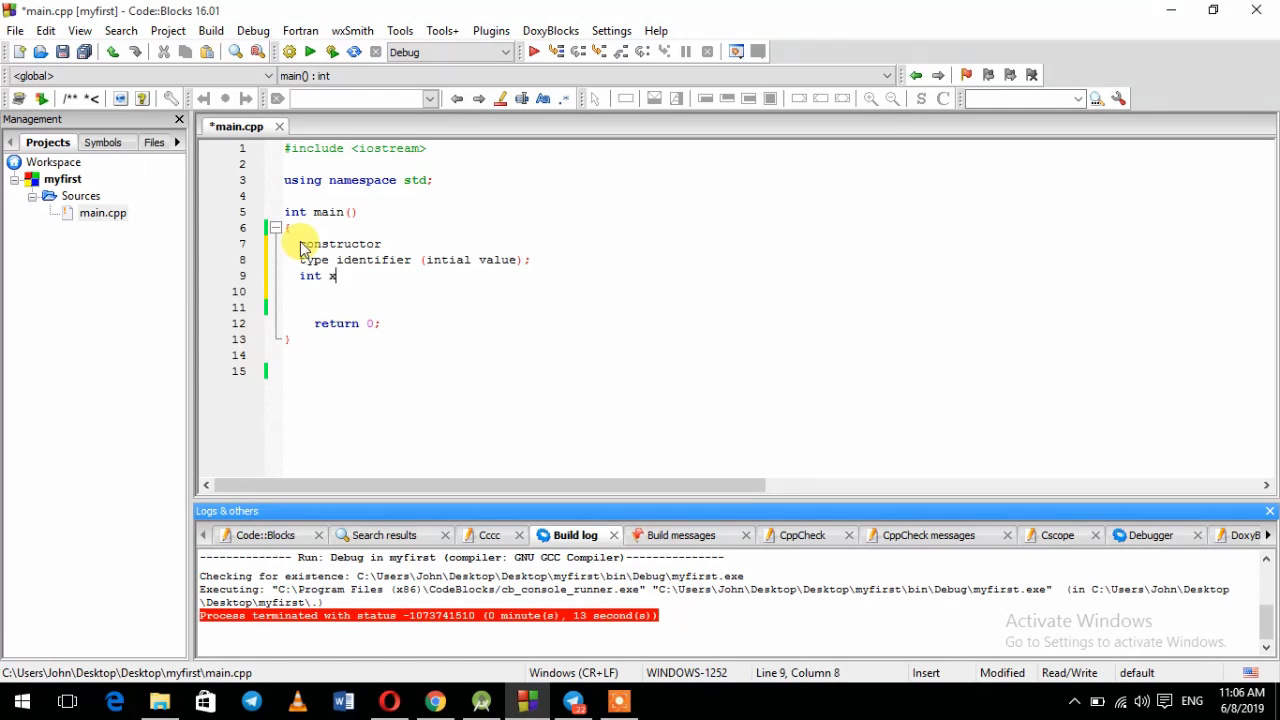
pyautogui.write('(')
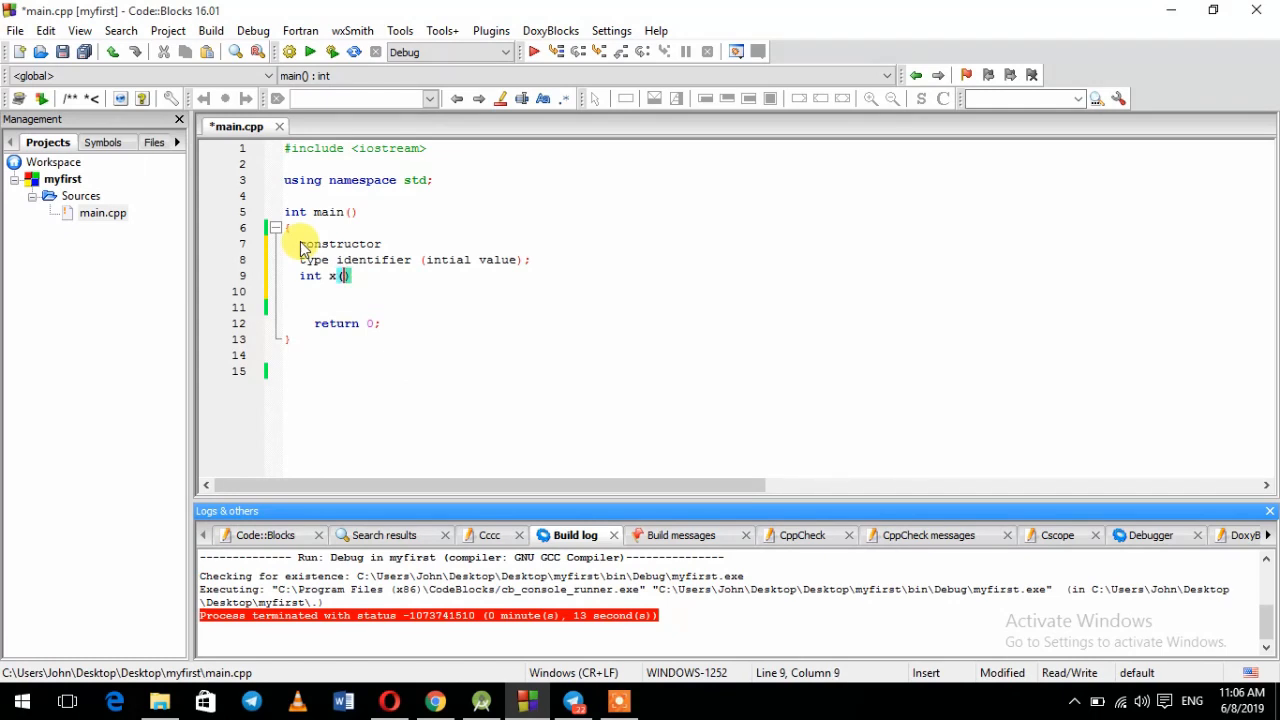
pyautogui.write('0);')
pyautogui.click(418, 244)
pyautogui.write('uniform intia')
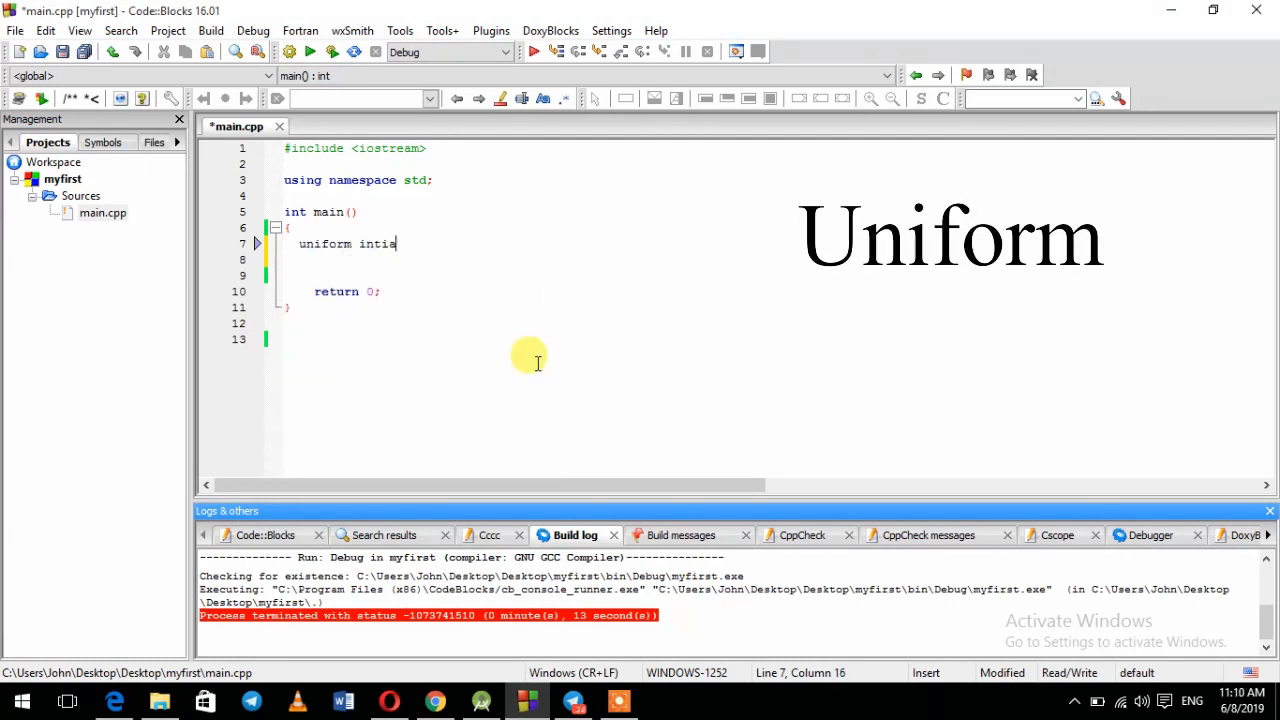
# Write the uniform initialization note 'type identifier {intial value}' with the example int x{0};.
pyautogui.write('lization')
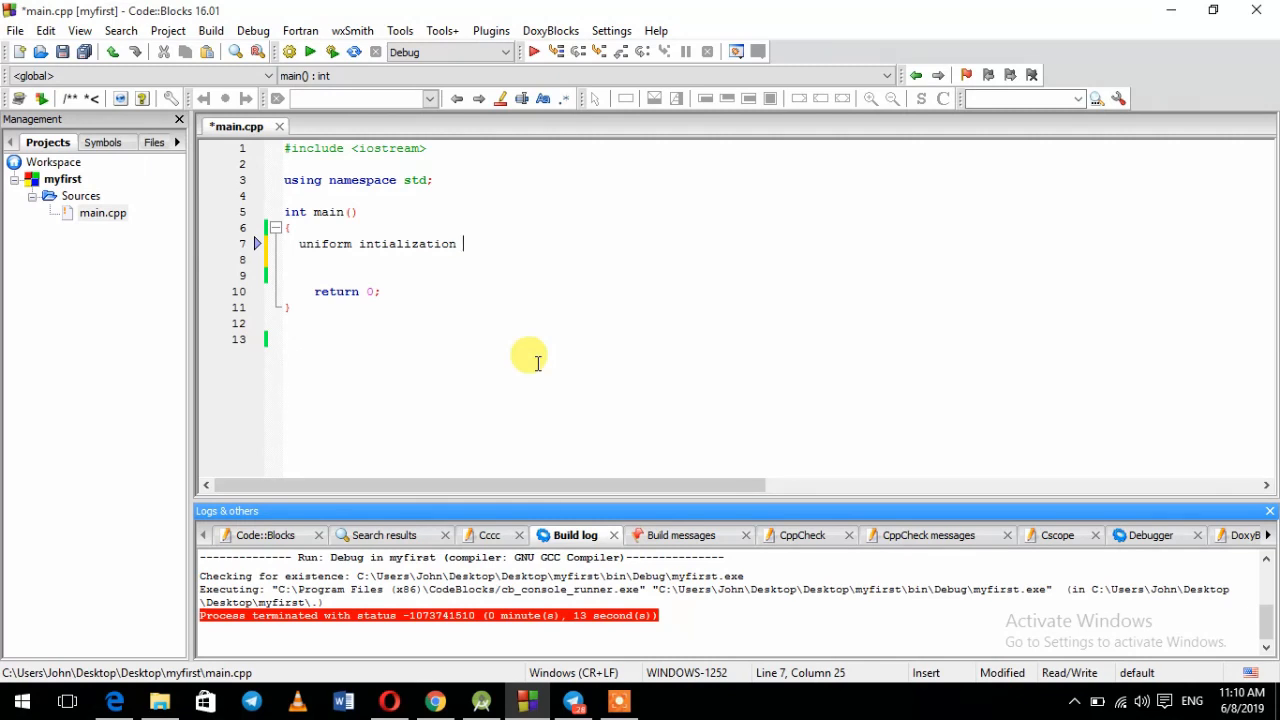
pyautogui.write('type identifier {')
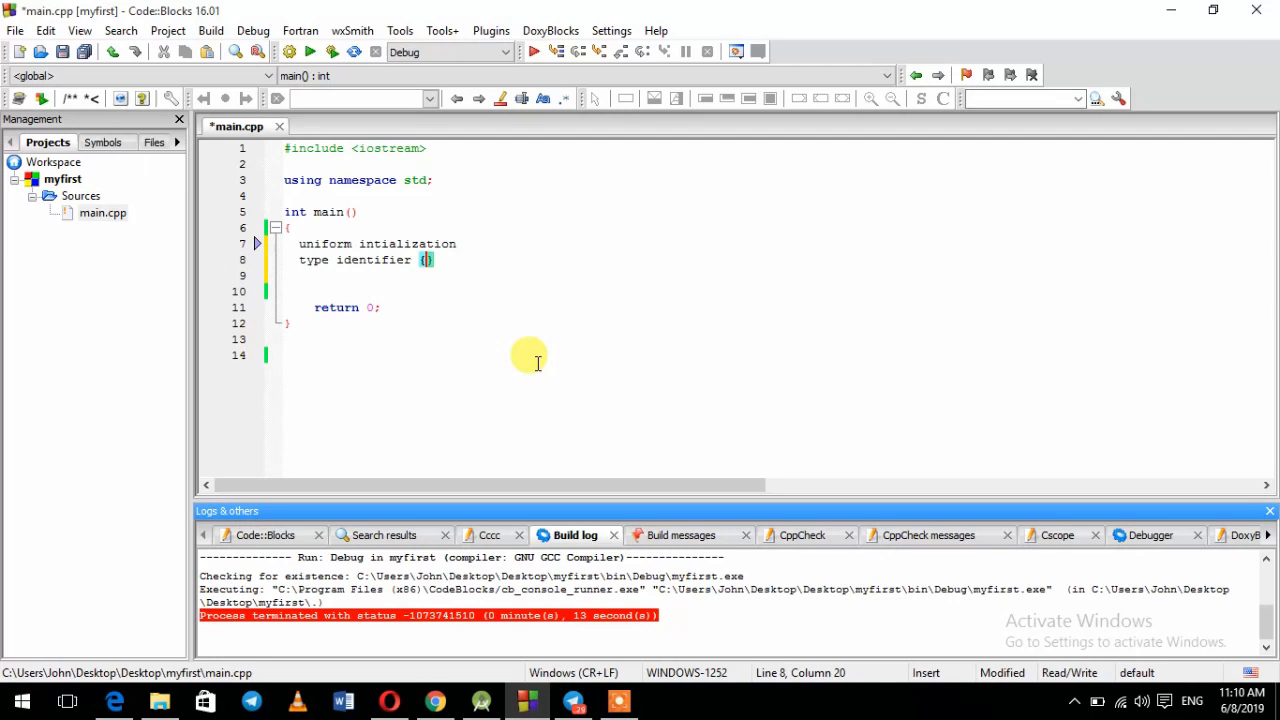
pyautogui.write('intial')
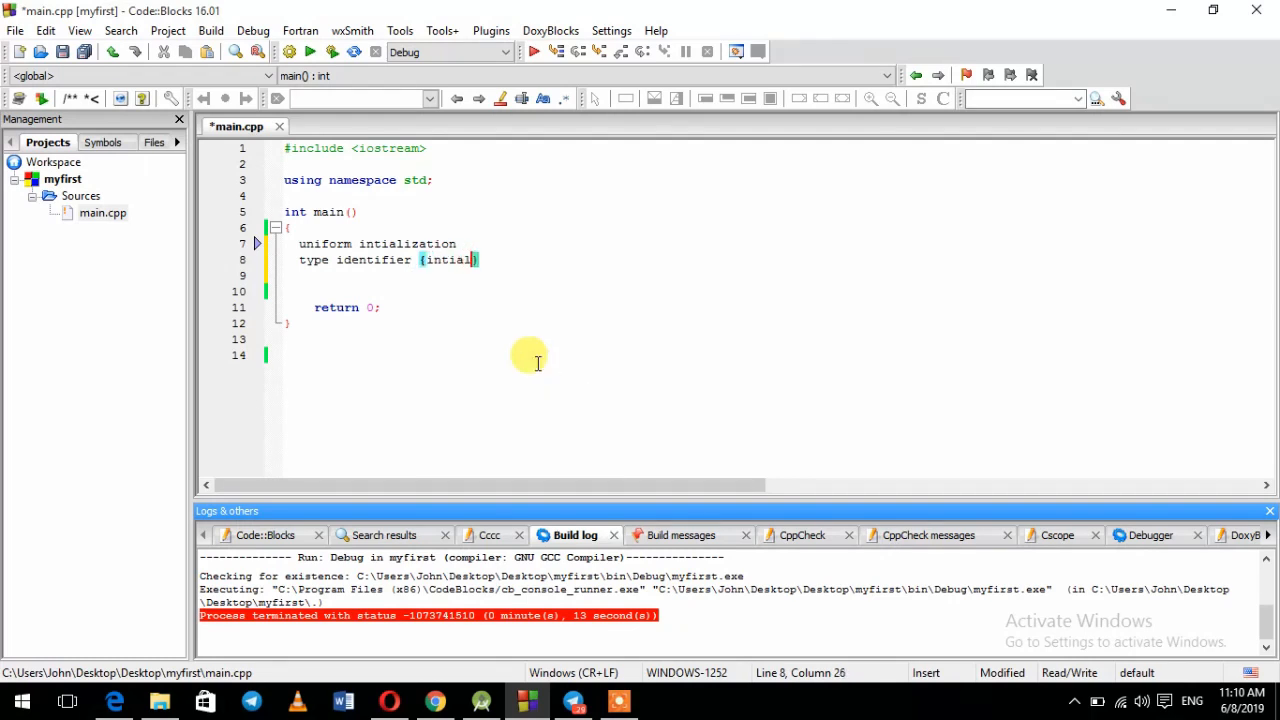
pyautogui.write('value')
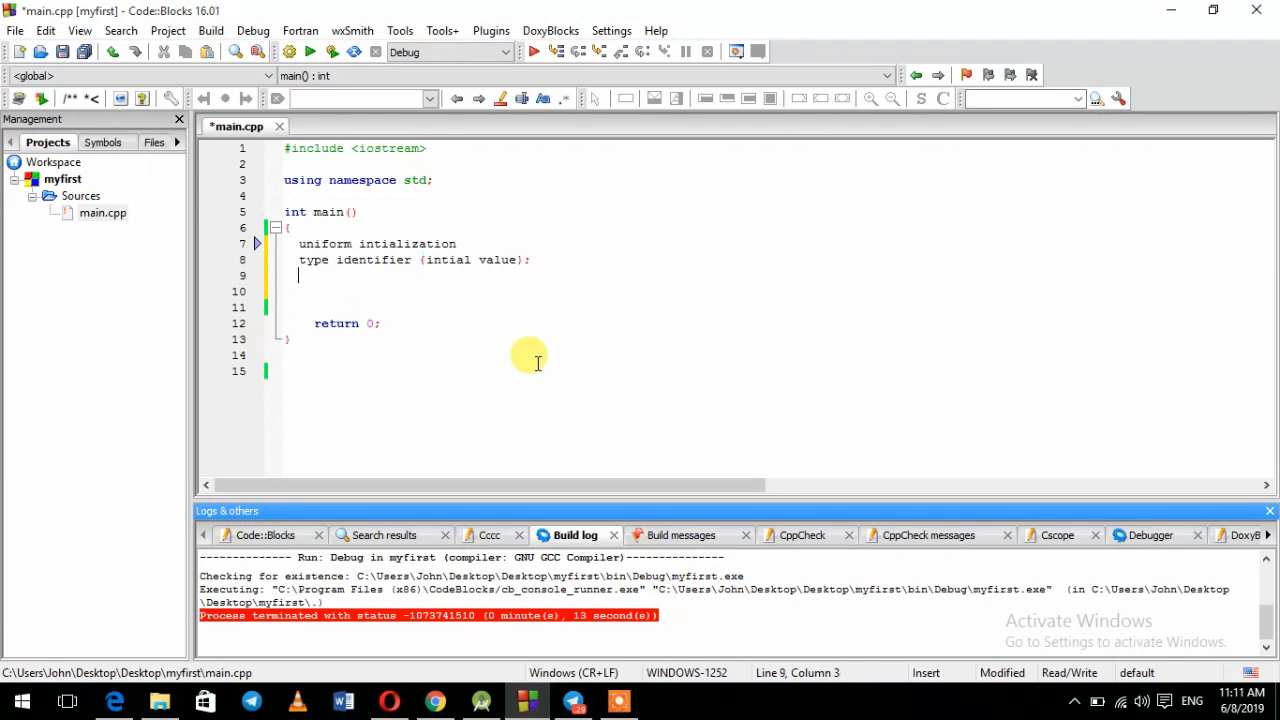
pyautogui.write('int x')
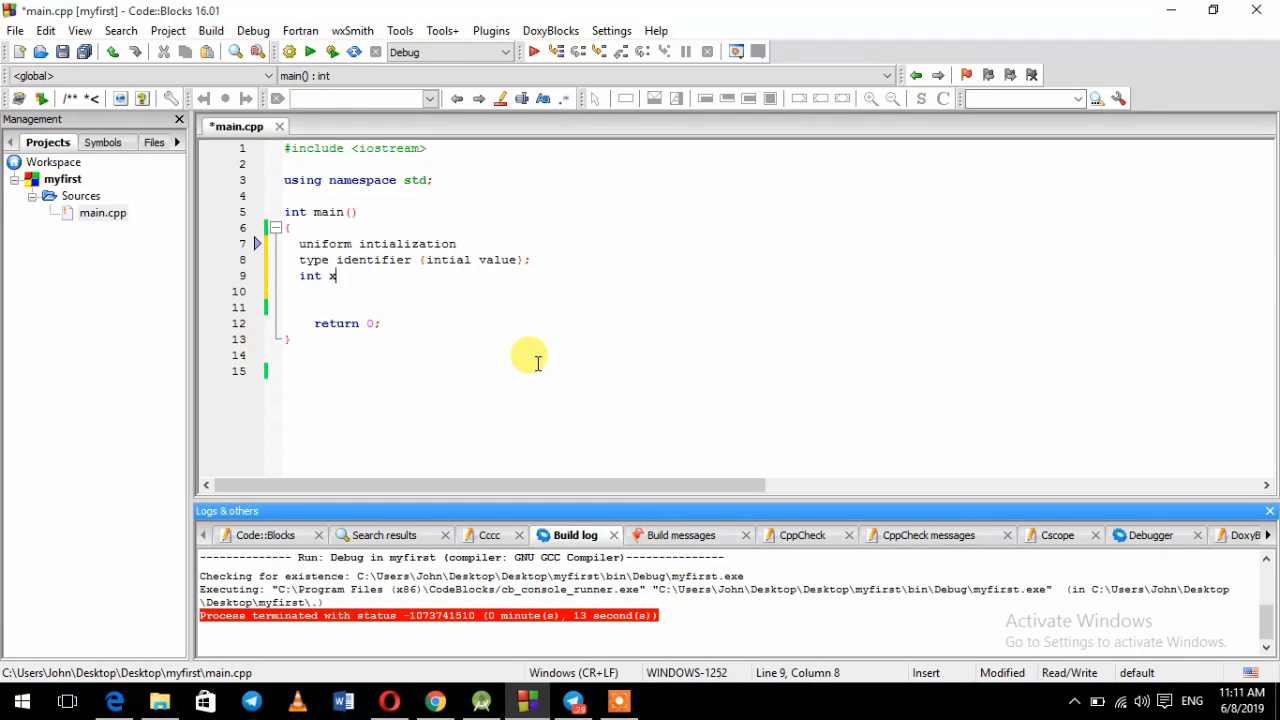
pyautogui.write('{}')
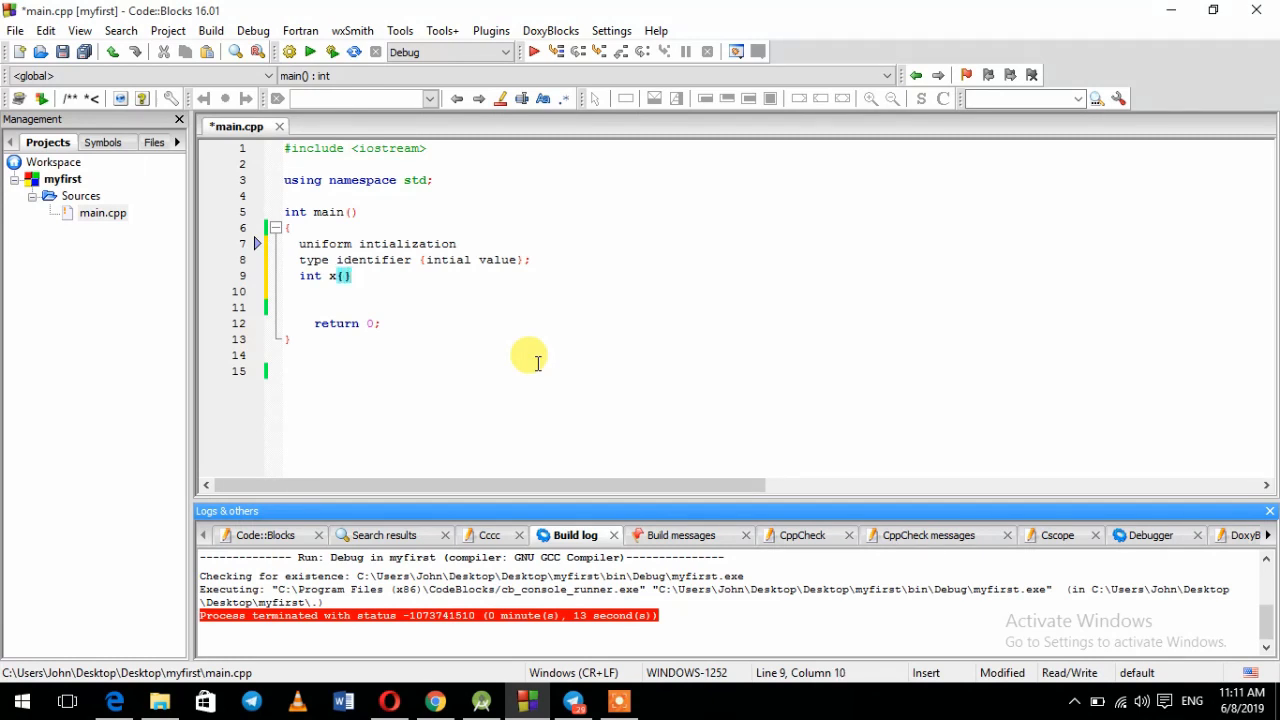
pyautogui.write('0')
pyautogui.click(774, 290)
pyautogui.write('(')
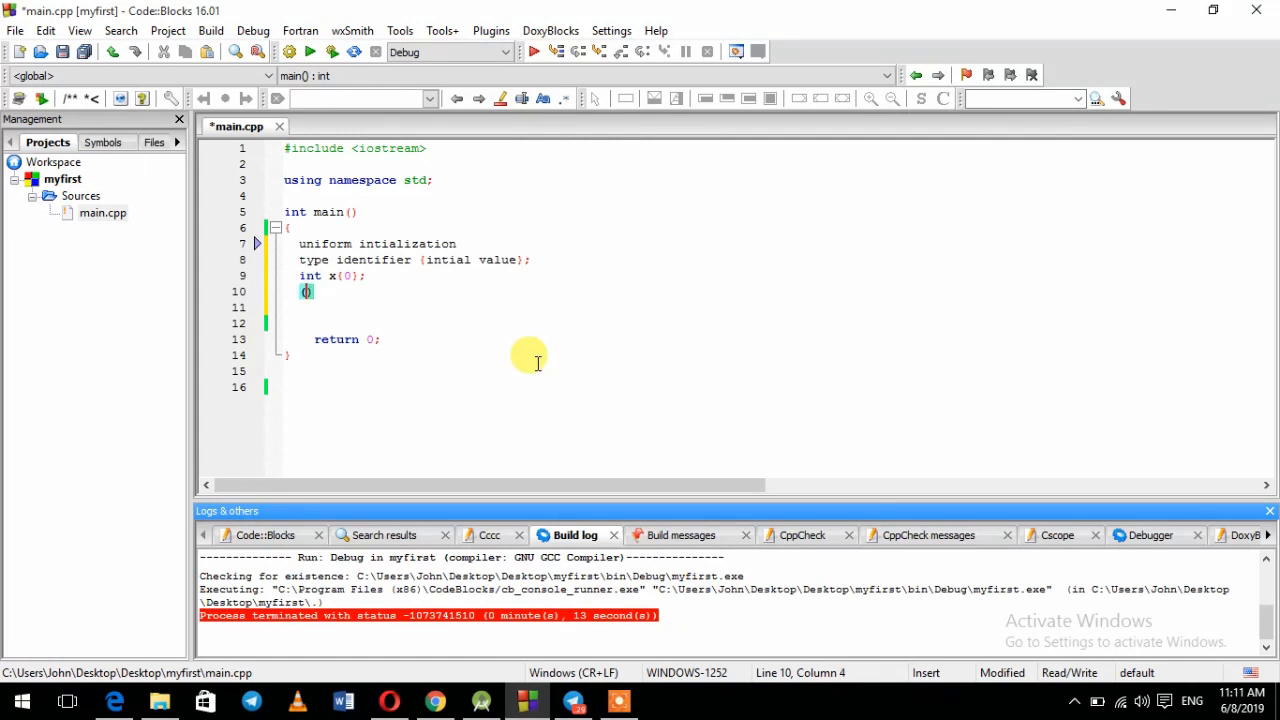
pyautogui.write(')')
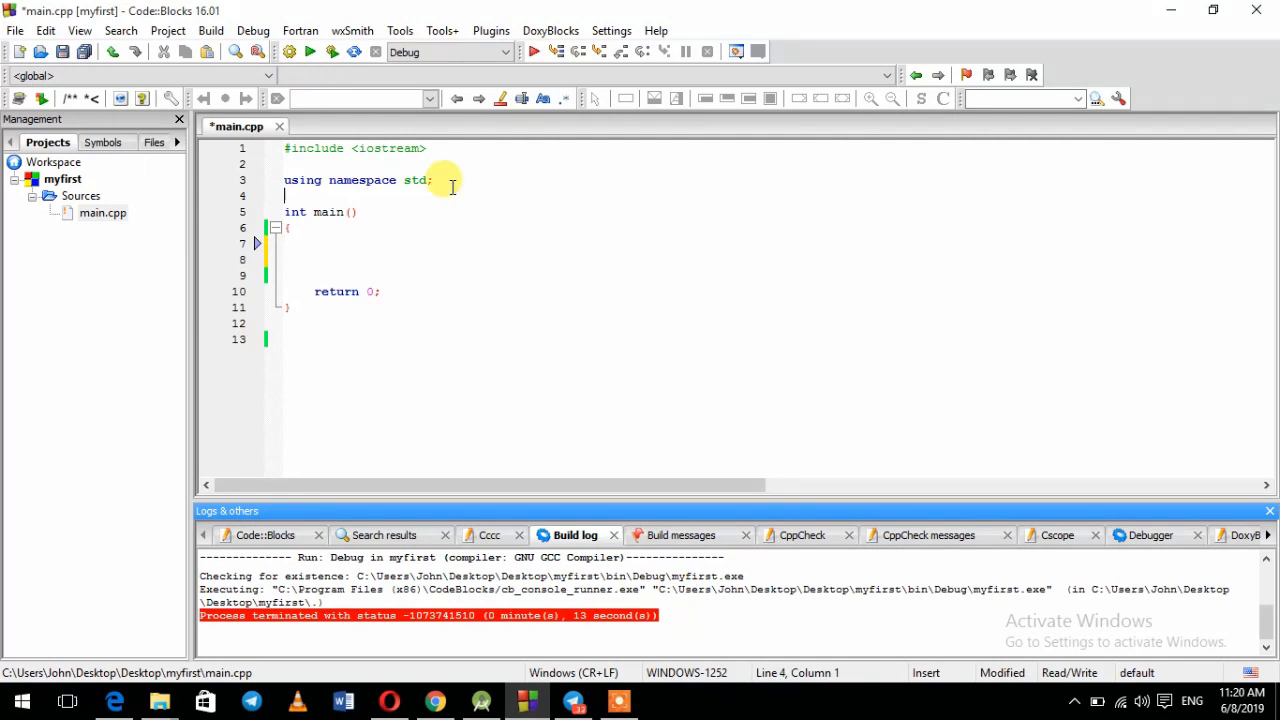
# Declare int a=5; and int b(3); at the start of main.
pyautogui.write('int')
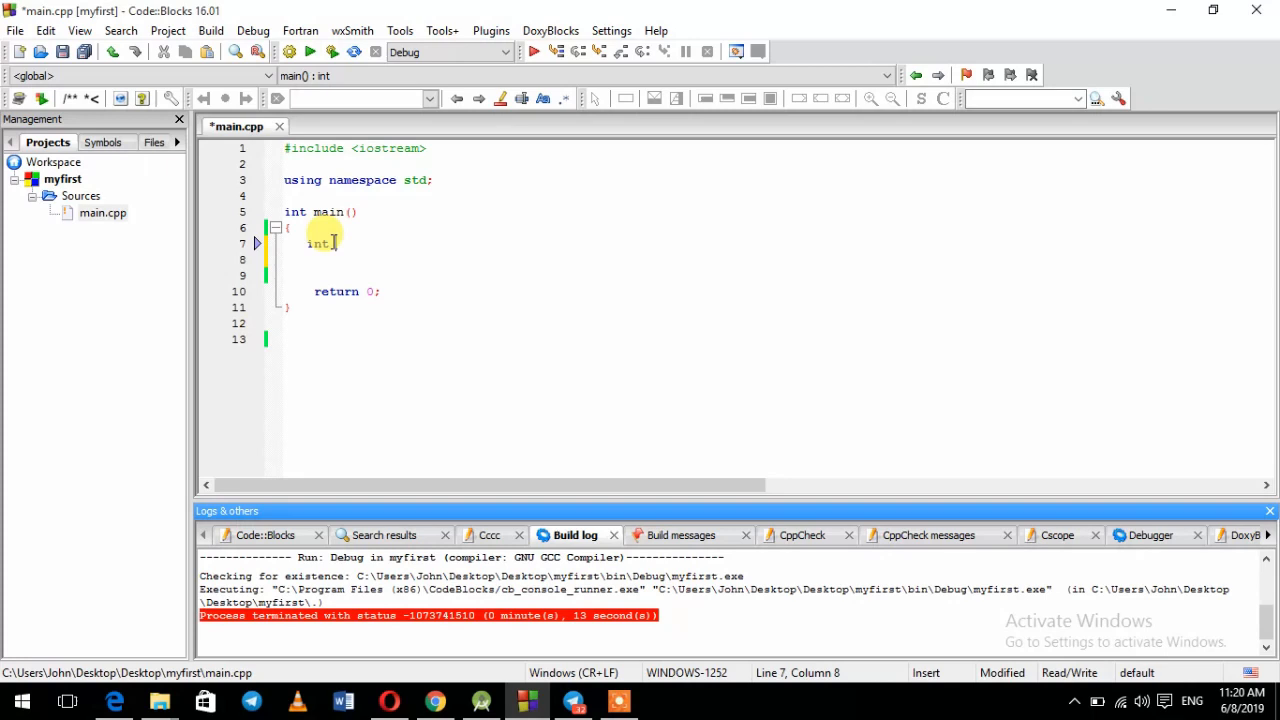
pyautogui.write('a=')
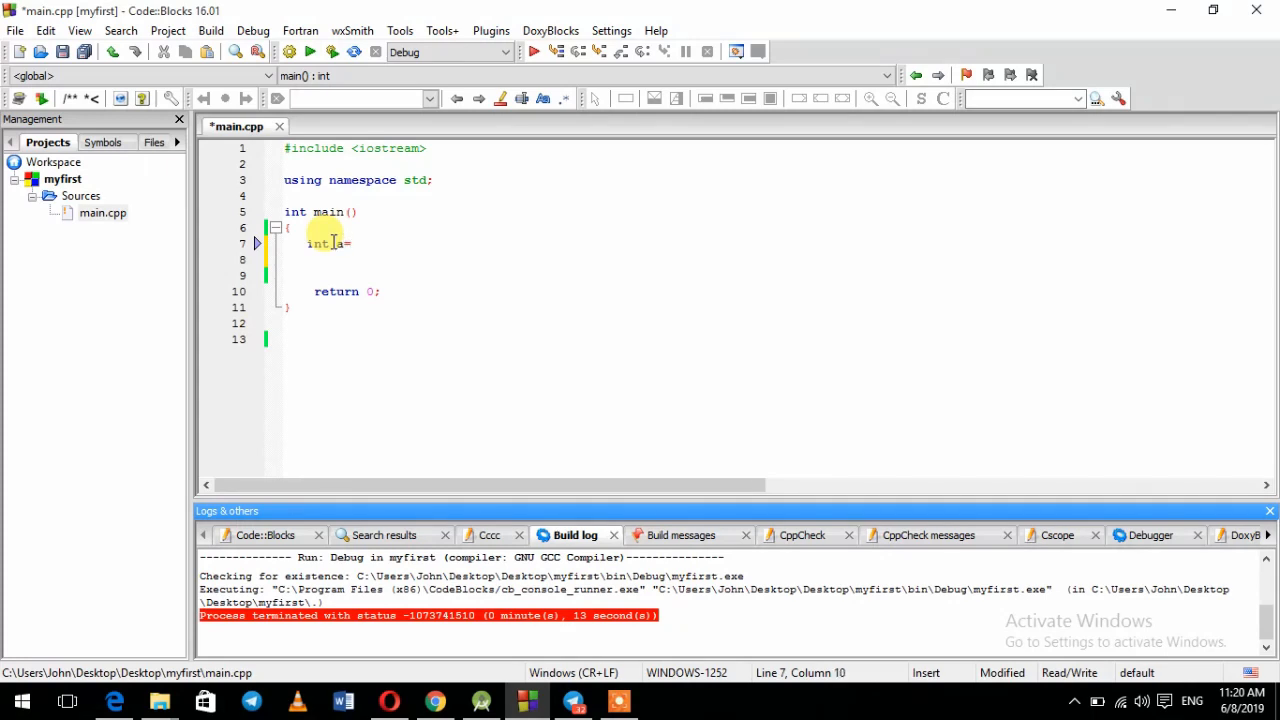
pyautogui.write('=5;')
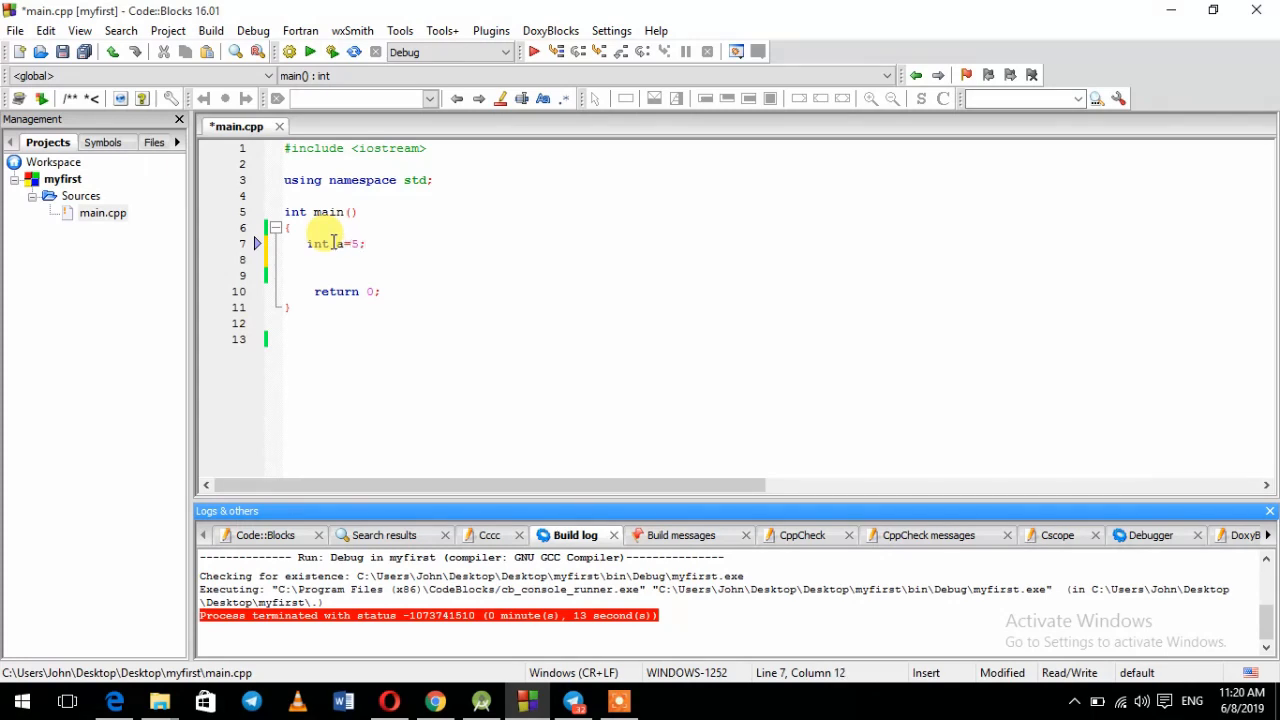
pyautogui.write('in')
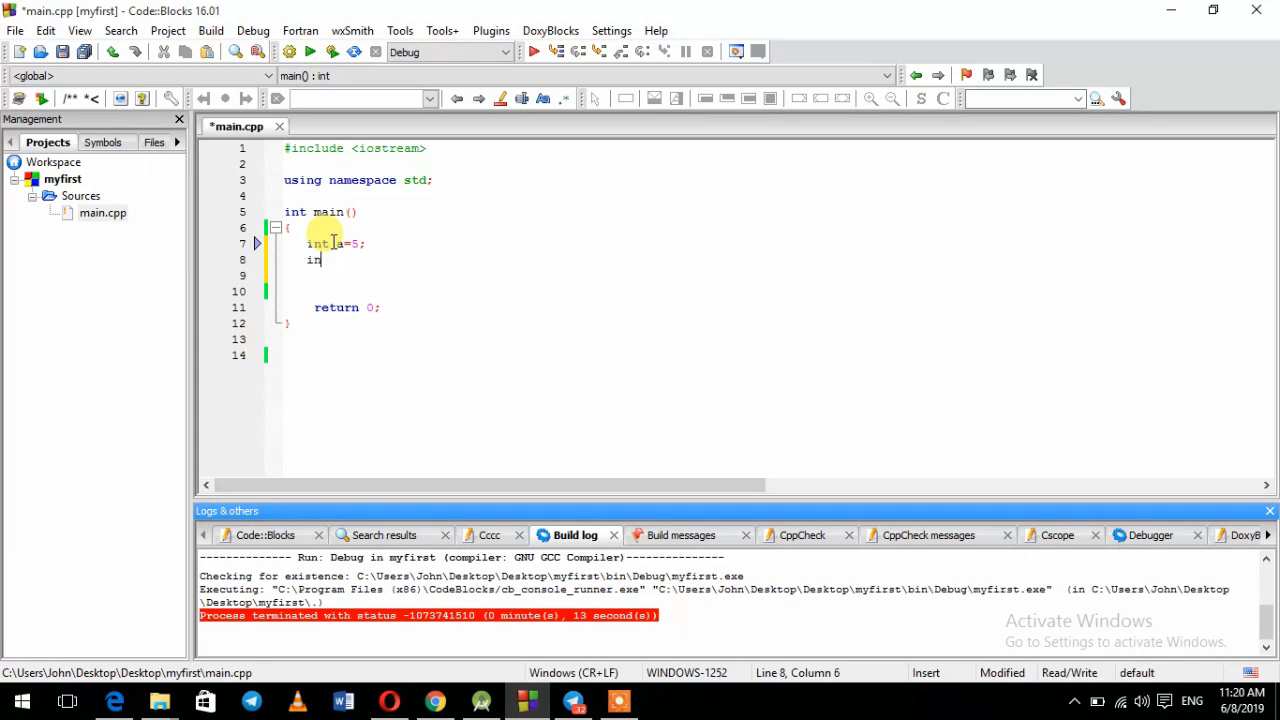
pyautogui.write('t')
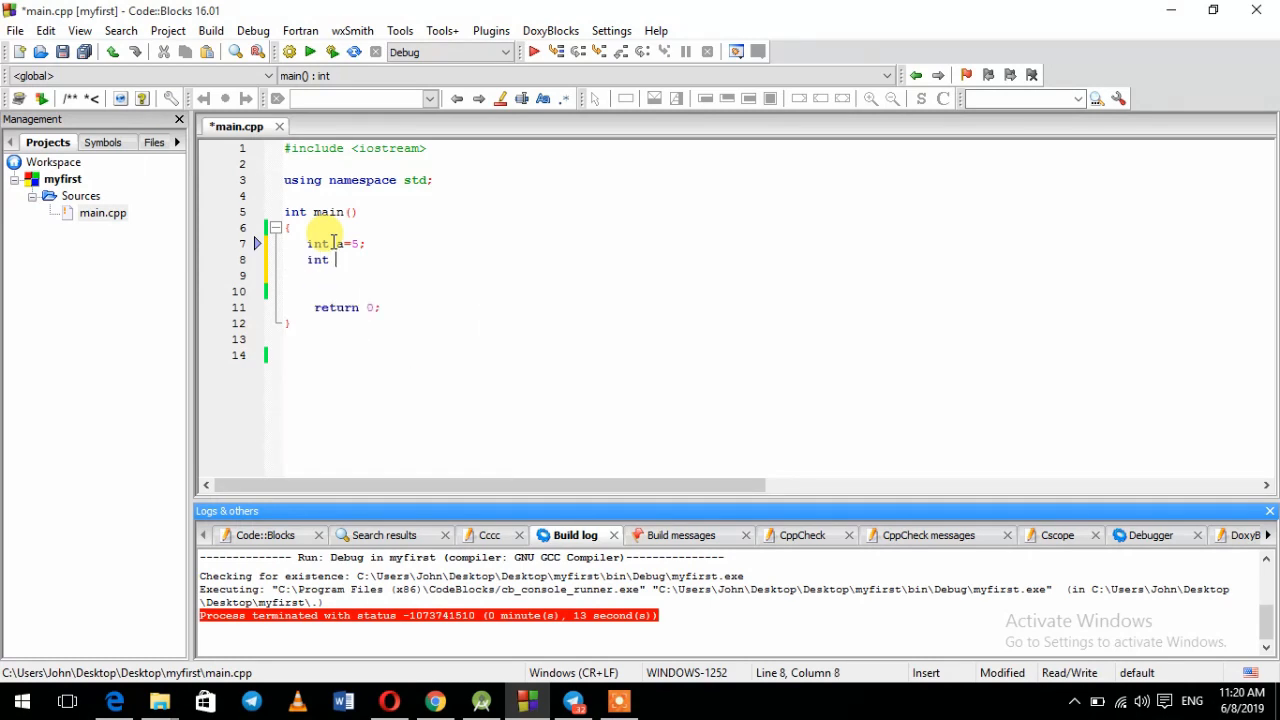
pyautogui.write('b(3);')
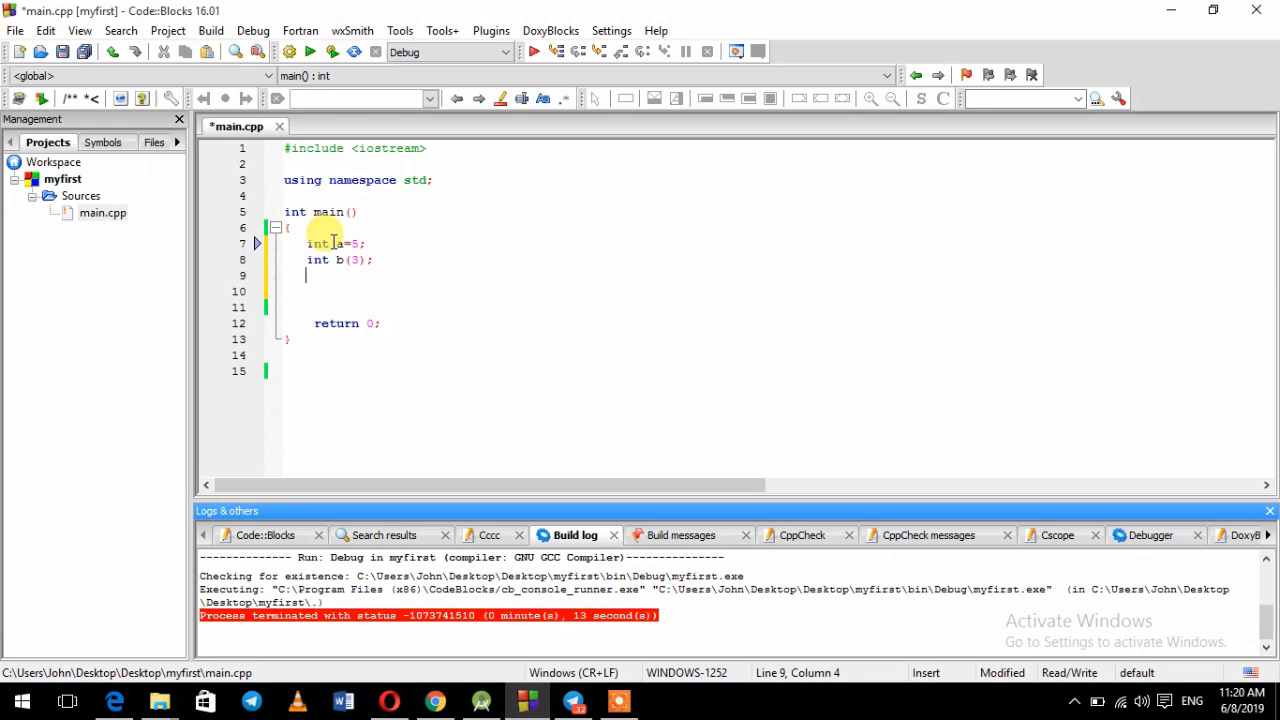
# Declare int c{2}; and leave the cursor after the c declaration.
pyautogui.write('int')
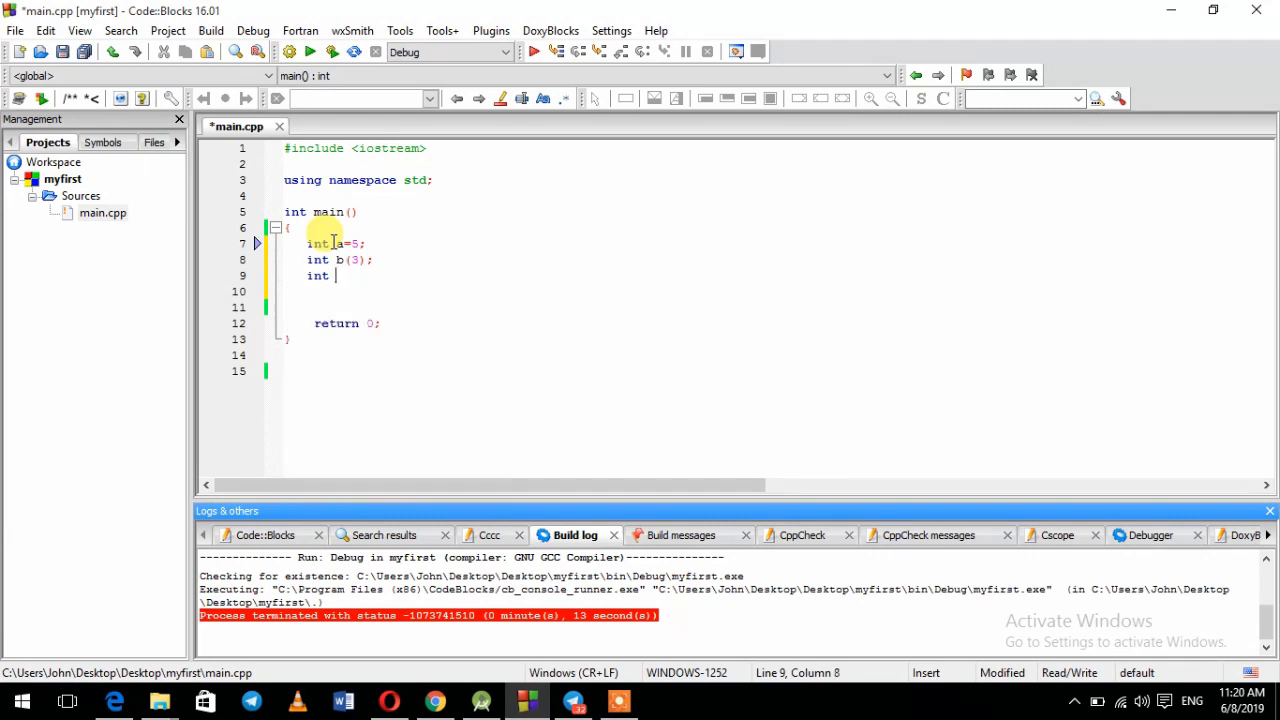
pyautogui.write('c')
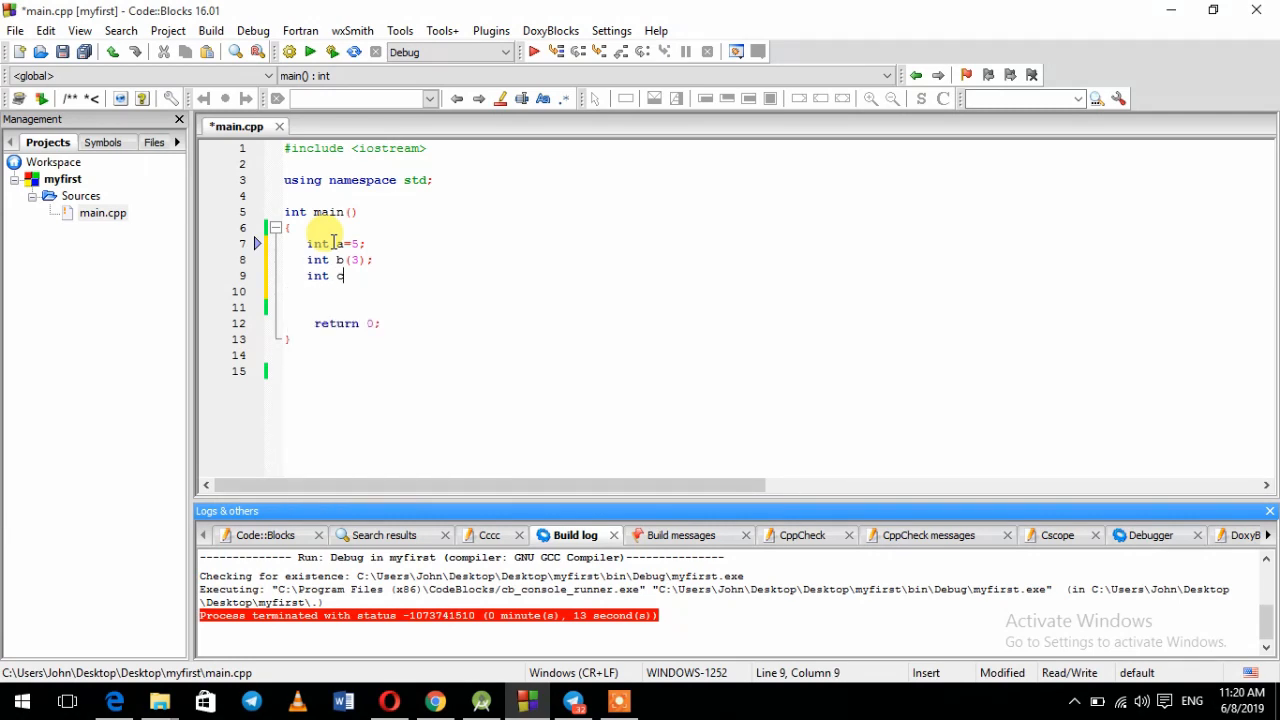
pyautogui.write('()')
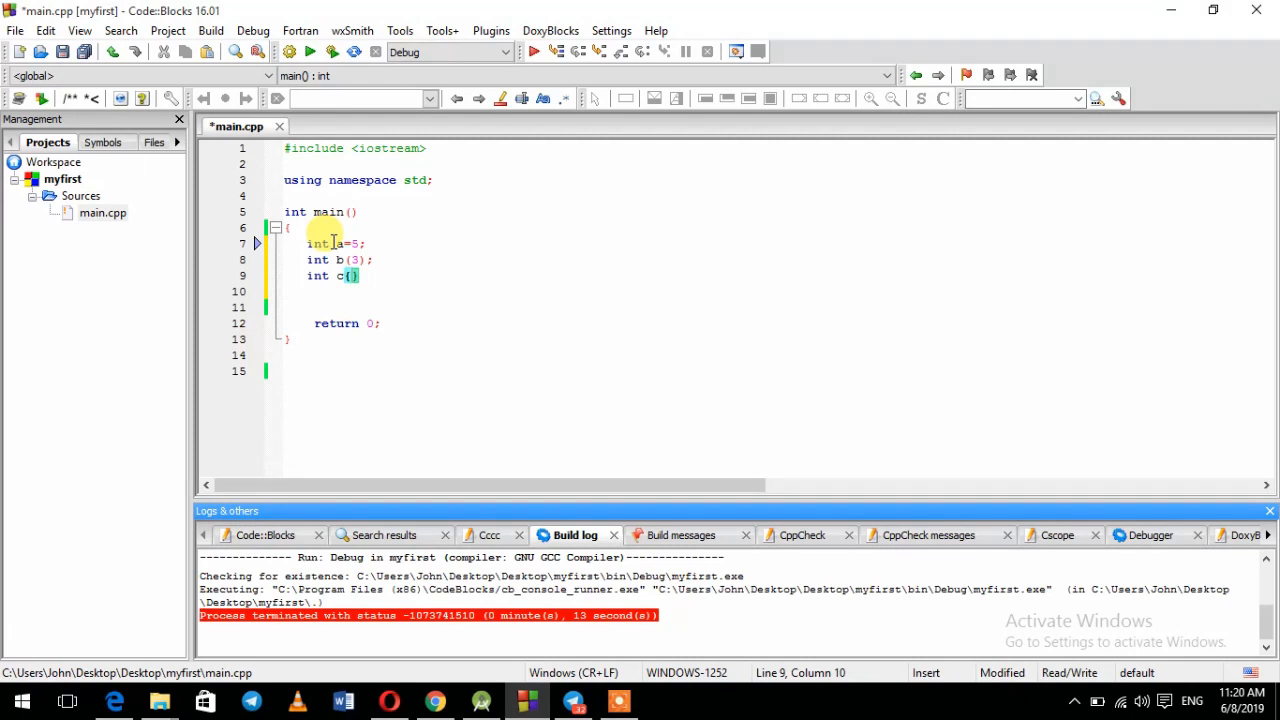
pyautogui.write('2')
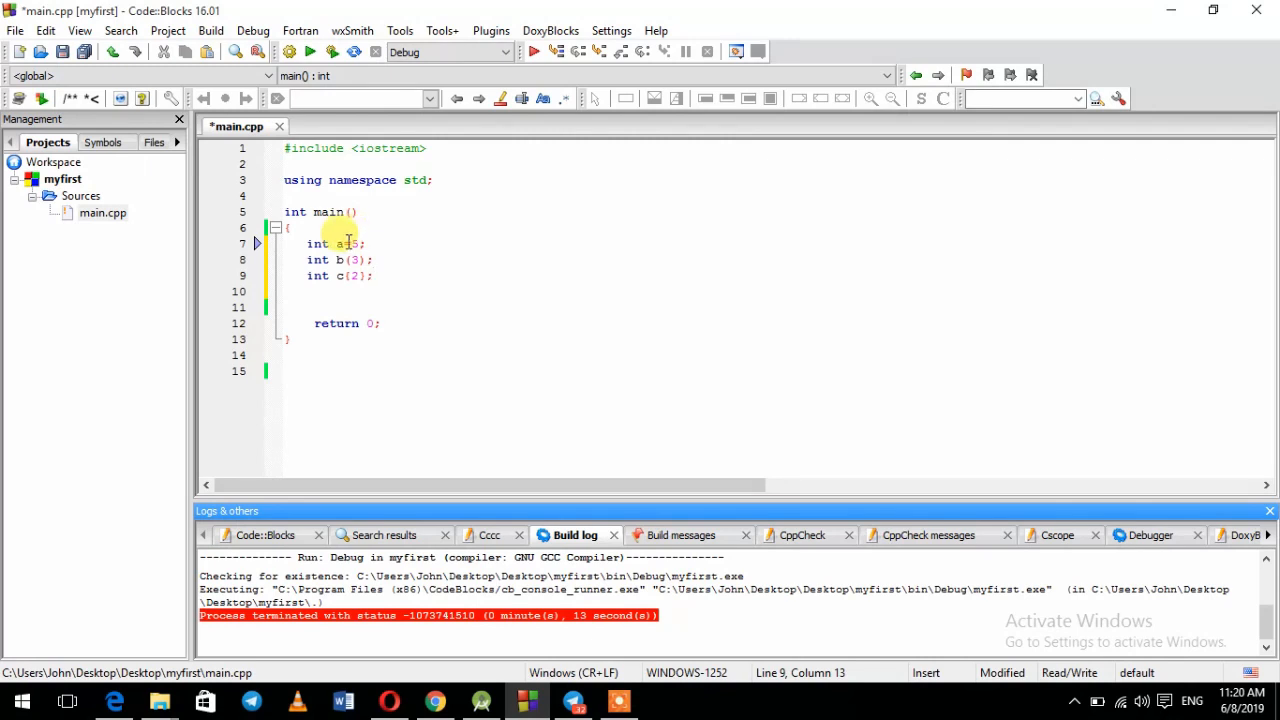
pyautogui.write('=5')
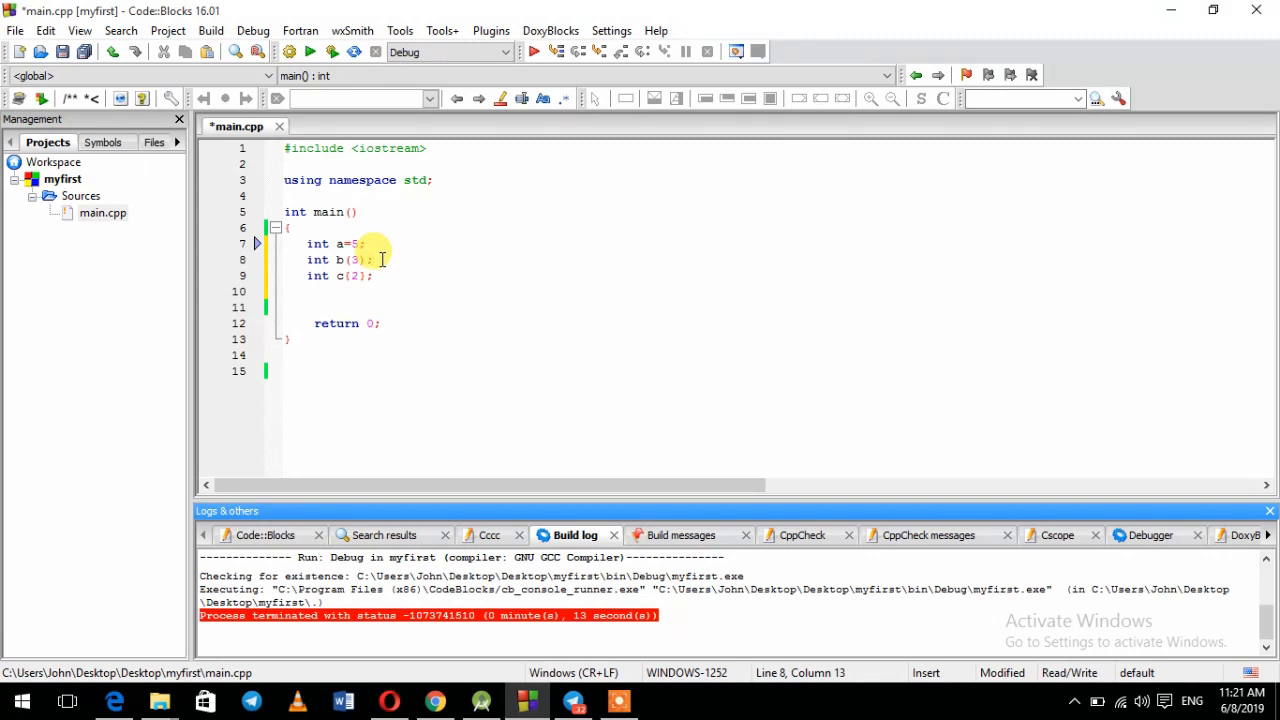
pyautogui.click(376, 276)
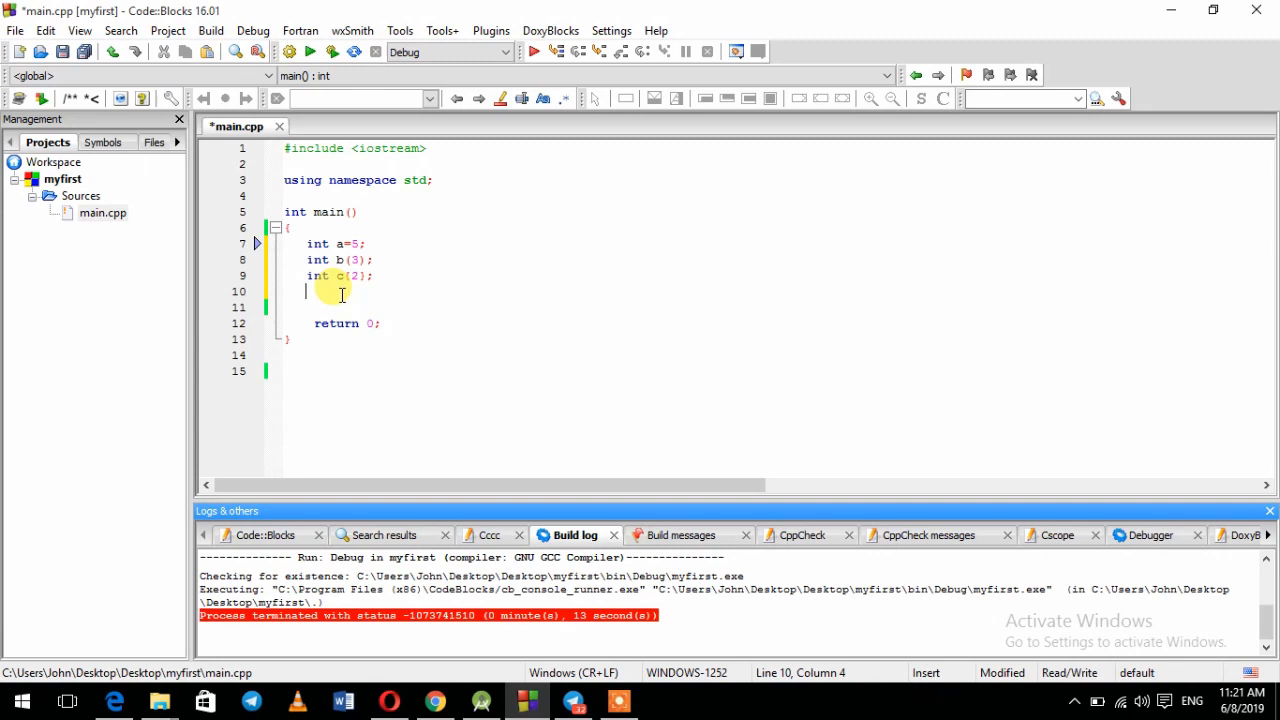
# Add int result; and the calculation a = a + b;.
pyautogui.write('int re')
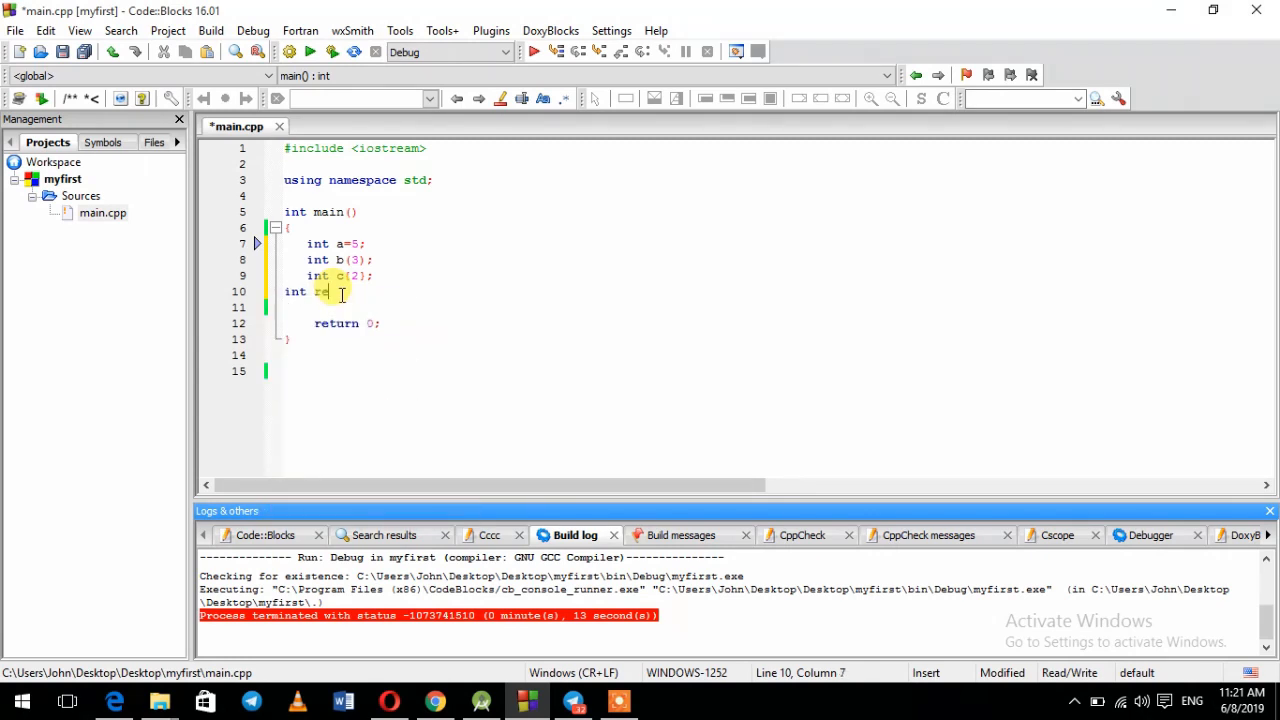
pyautogui.write('sult;')
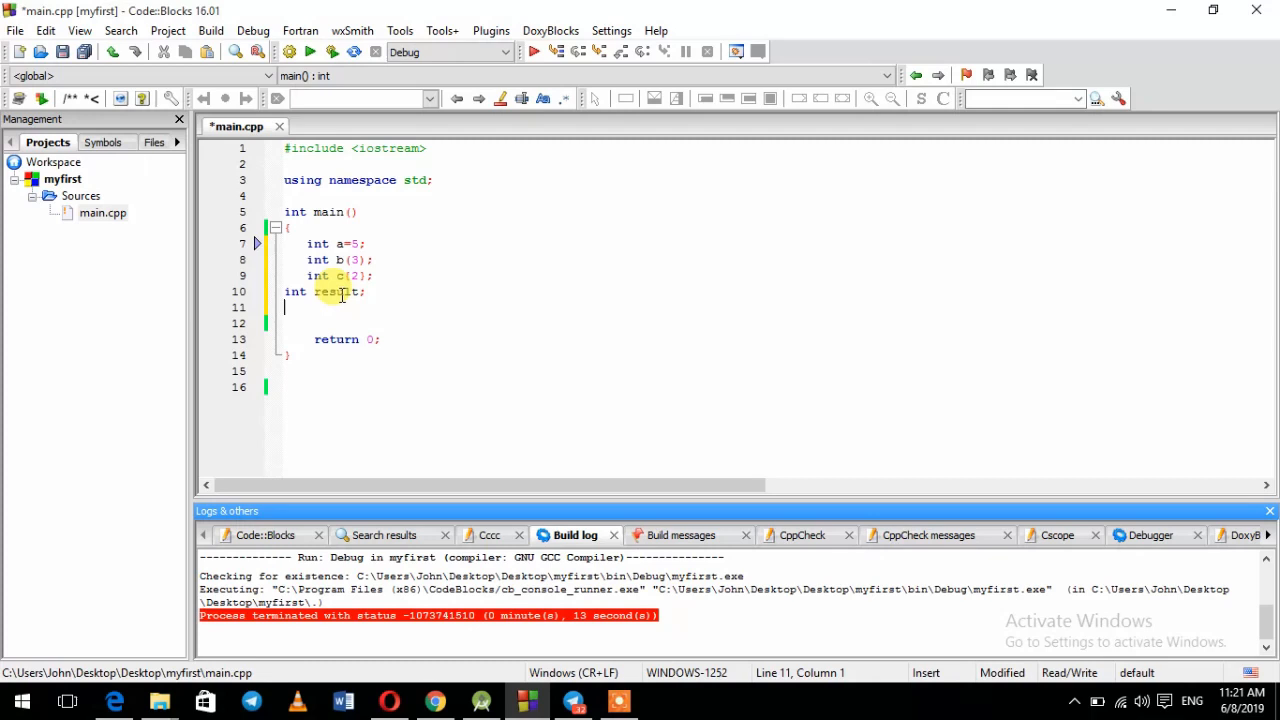
pyautogui.write('a = a +')
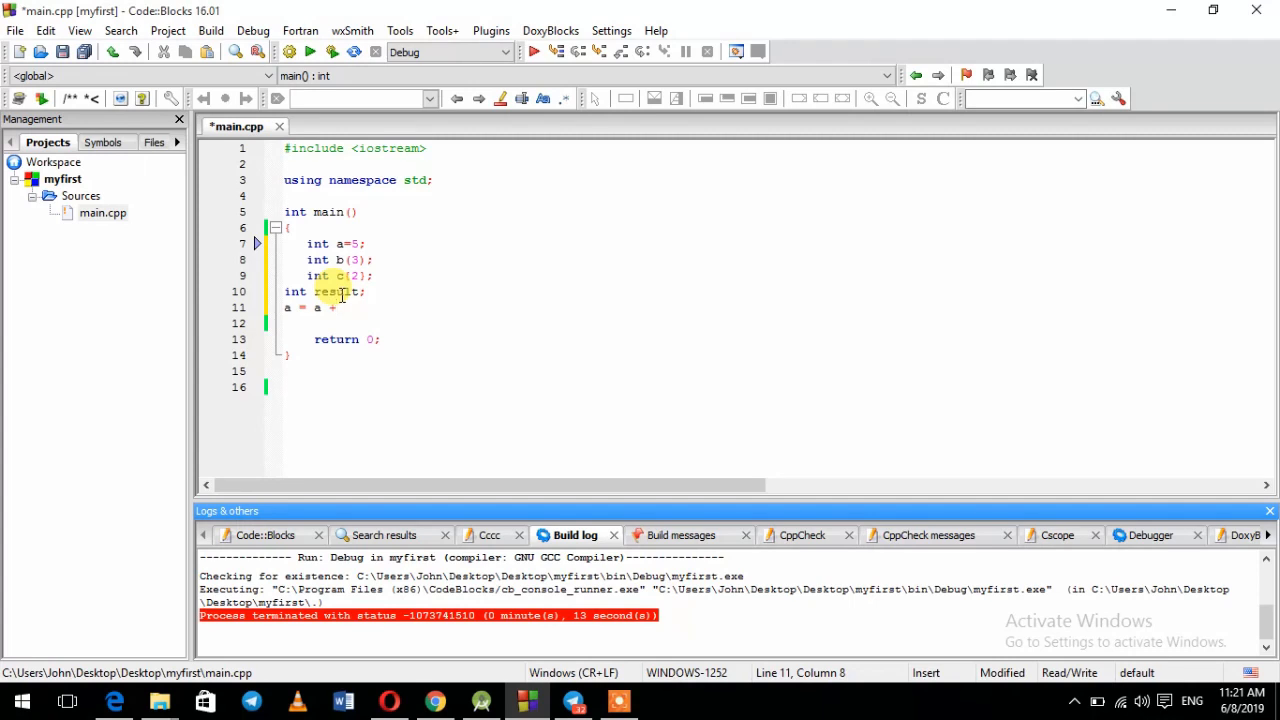
pyautogui.write('b')
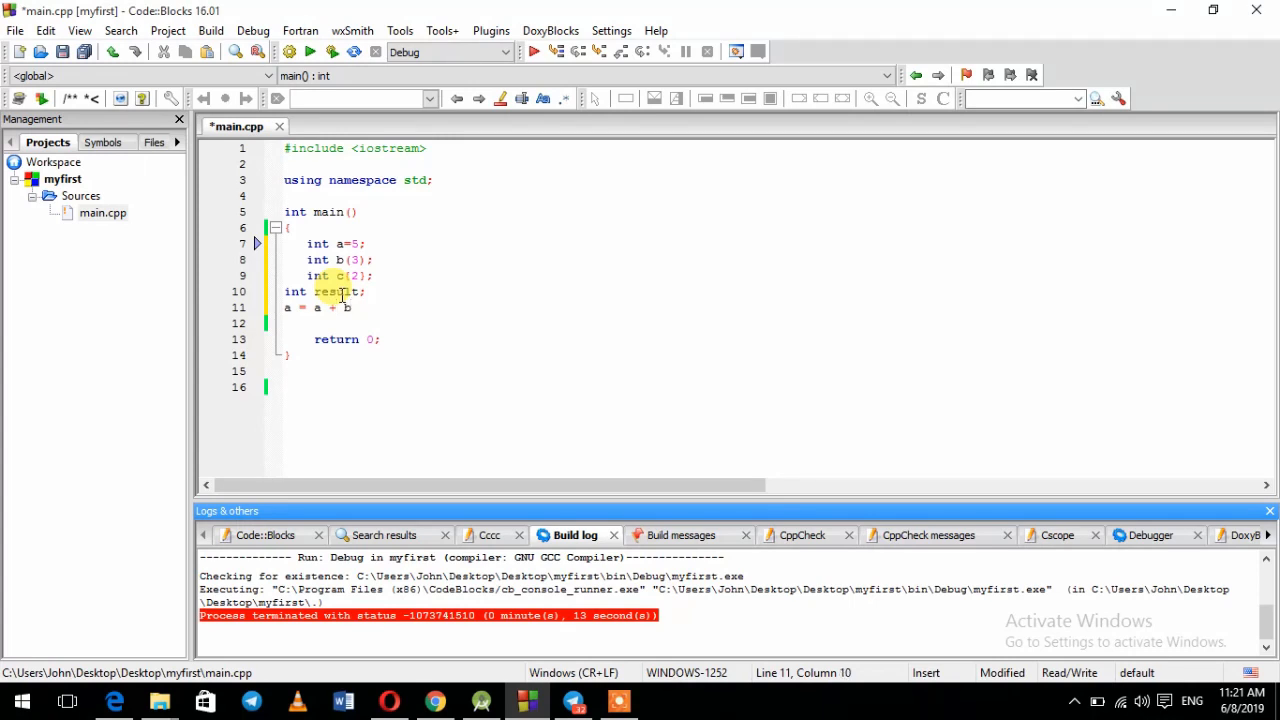
pyautogui.write(';')
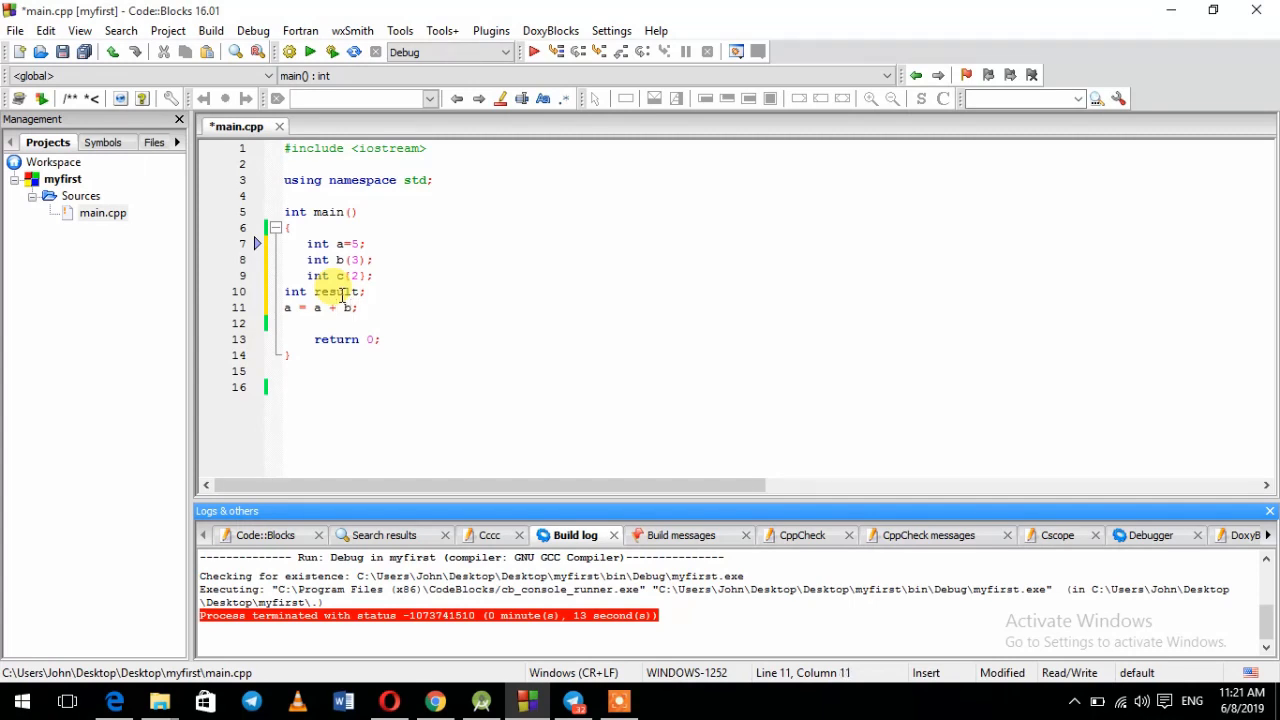
# Add result = a - c; and print it with cout<<result;.
pyautogui.write('result')
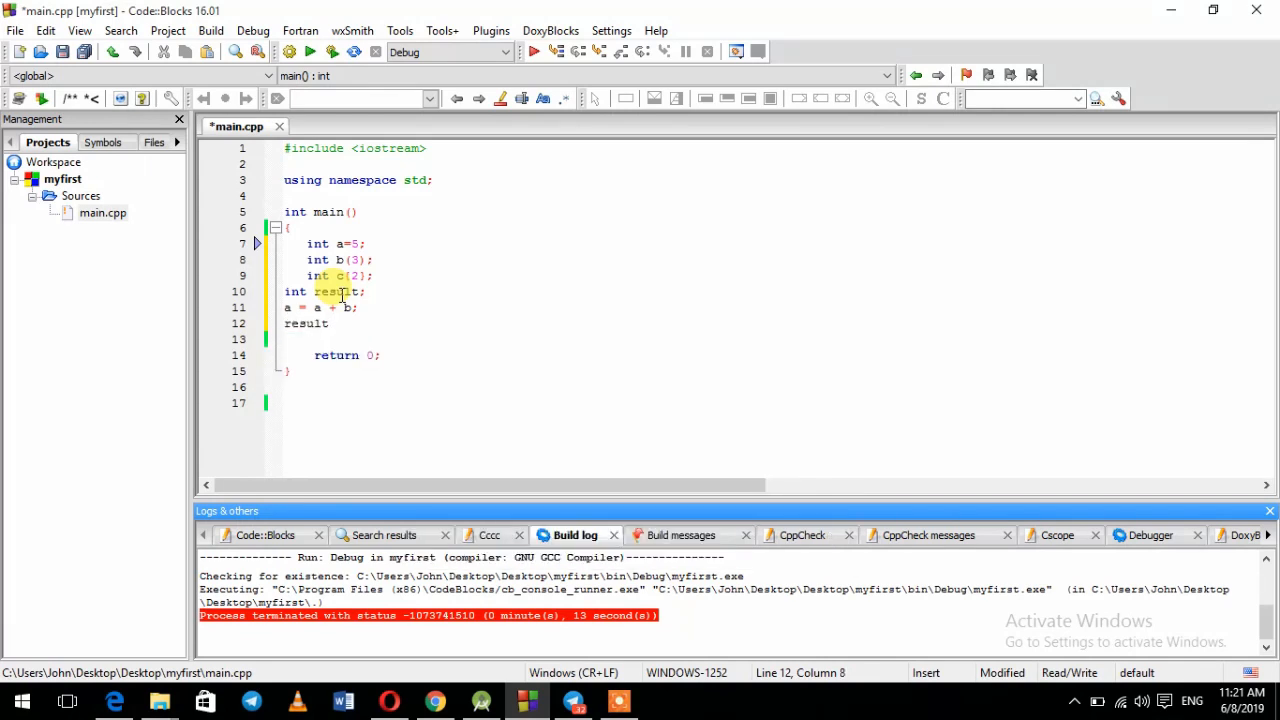
pyautogui.write('a')
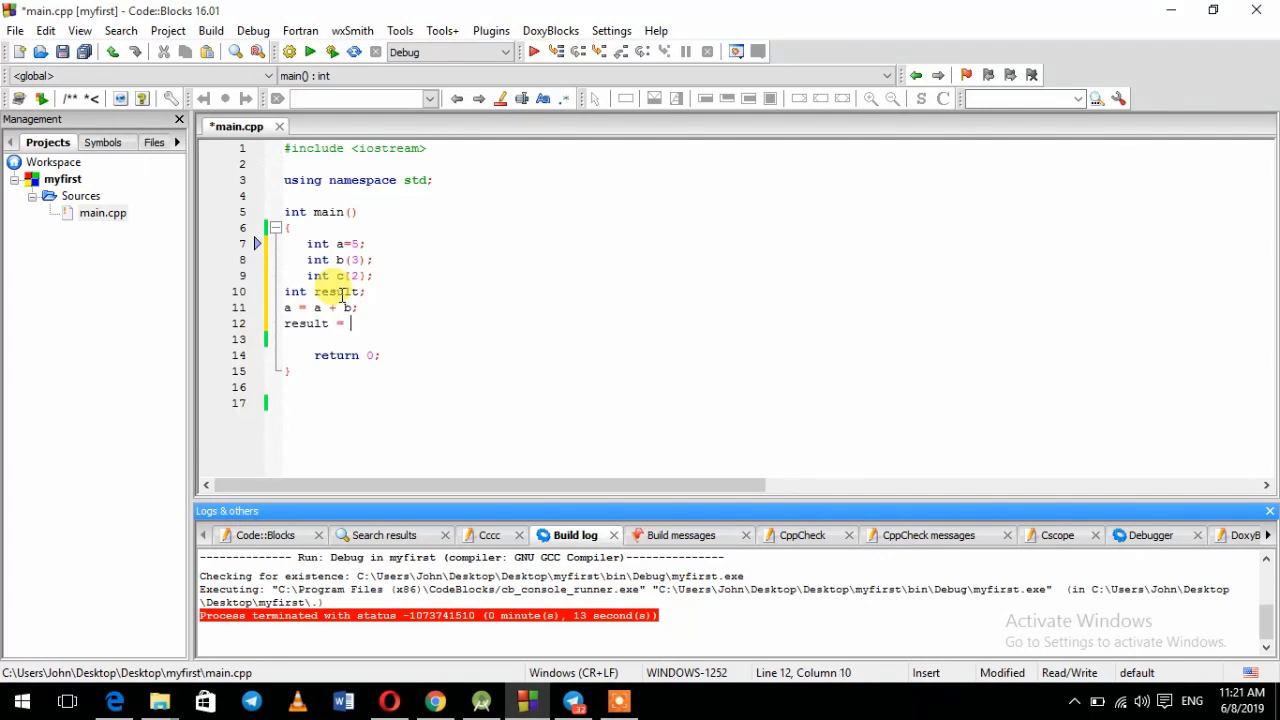
pyautogui.write('a - c;')
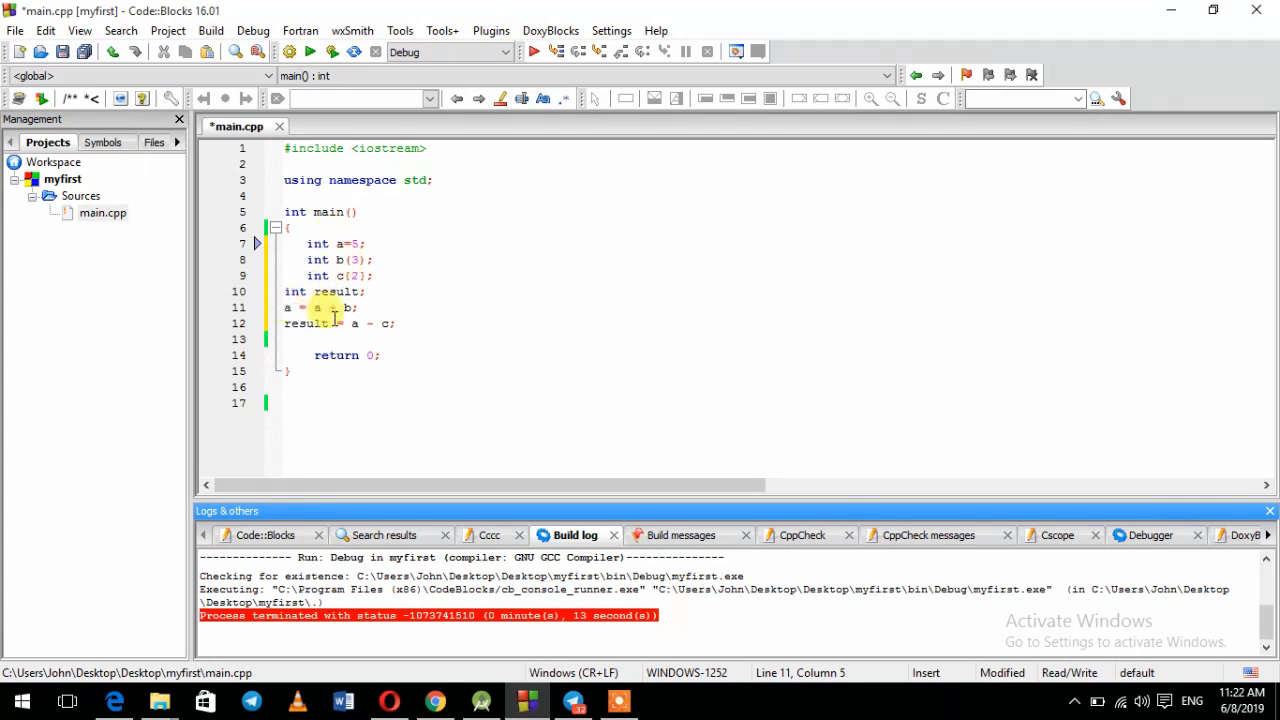
pyautogui.click(356, 308)
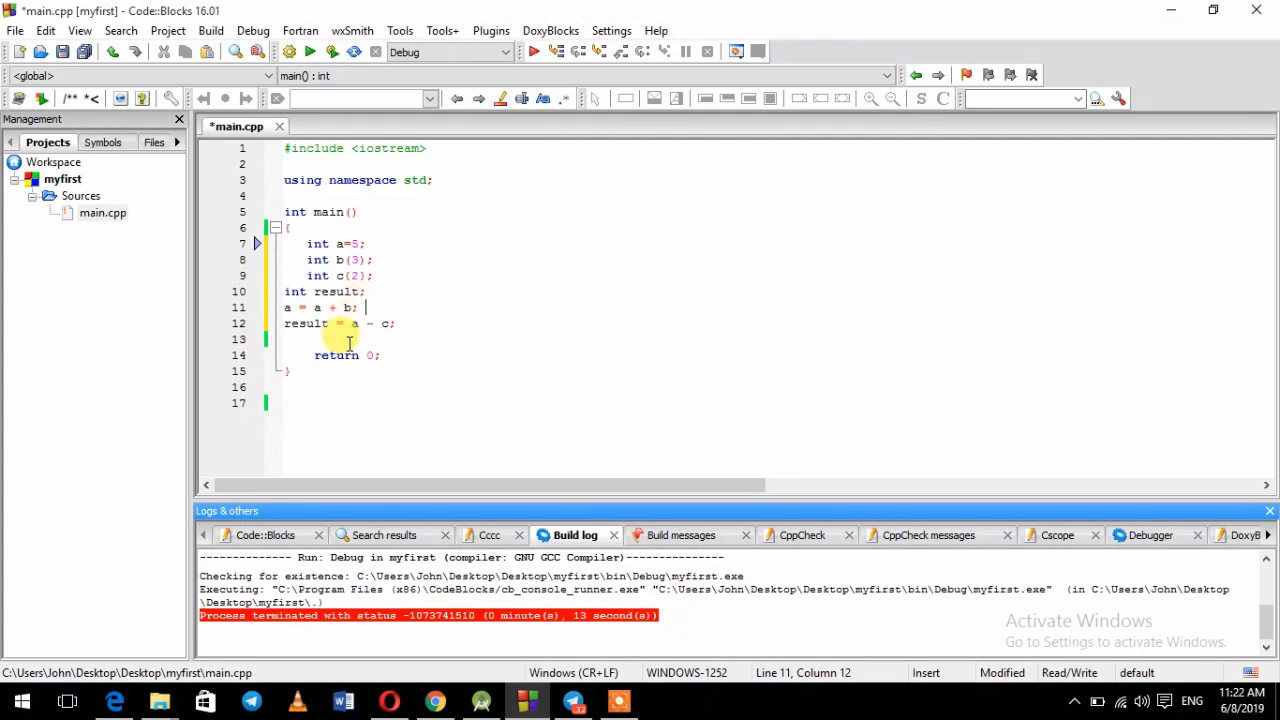
pyautogui.write('cout<<')
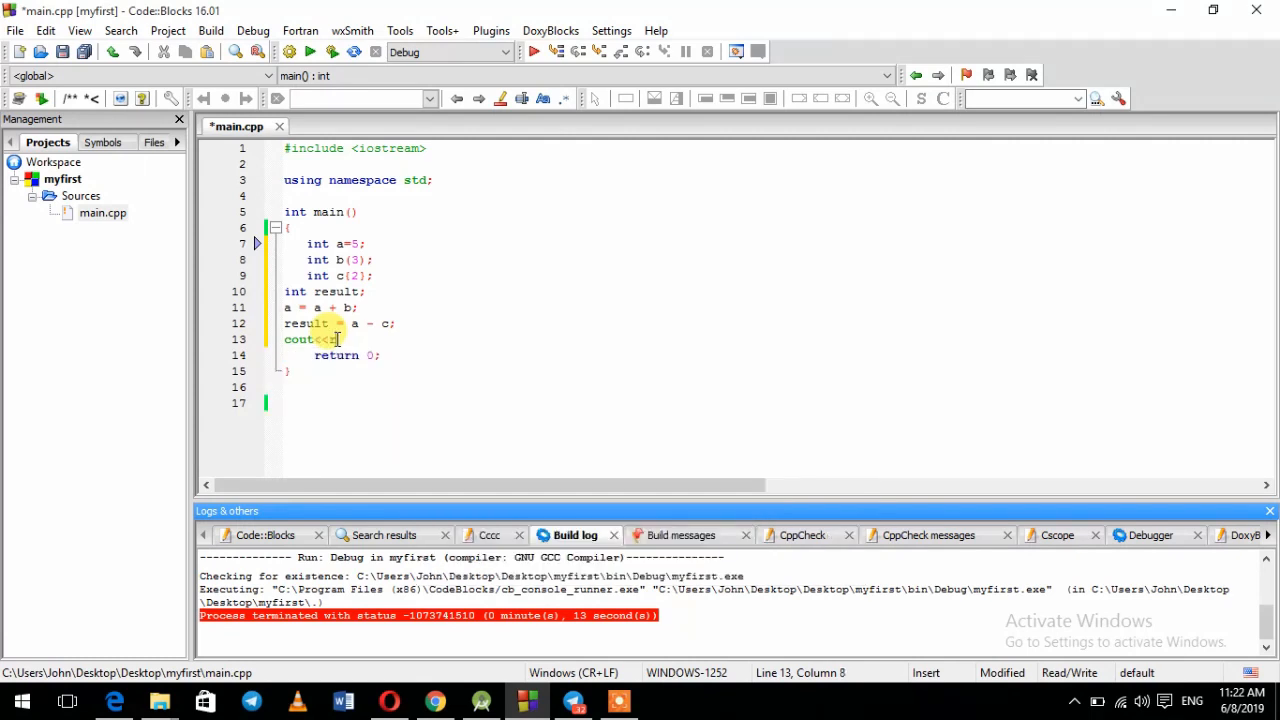
pyautogui.write('result;')
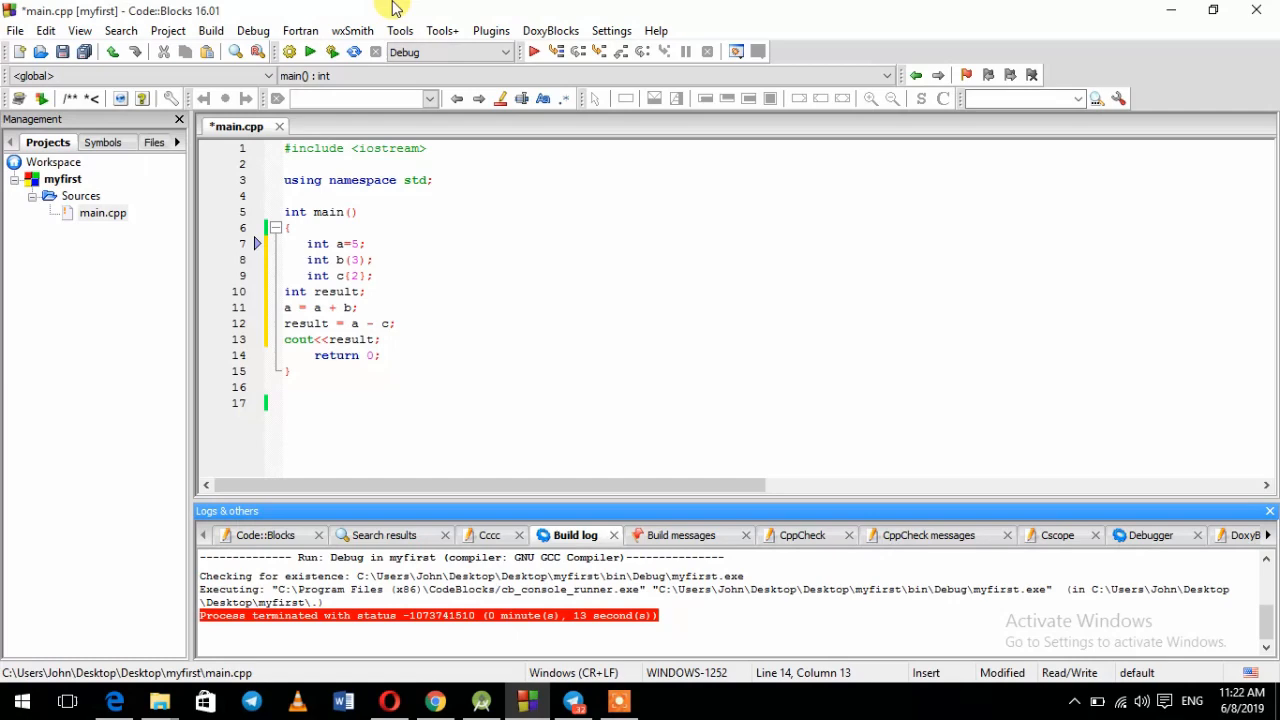
# Annotate the calculation lines with the comments //8 and //8-2=6.
pyautogui.click(332, 52)
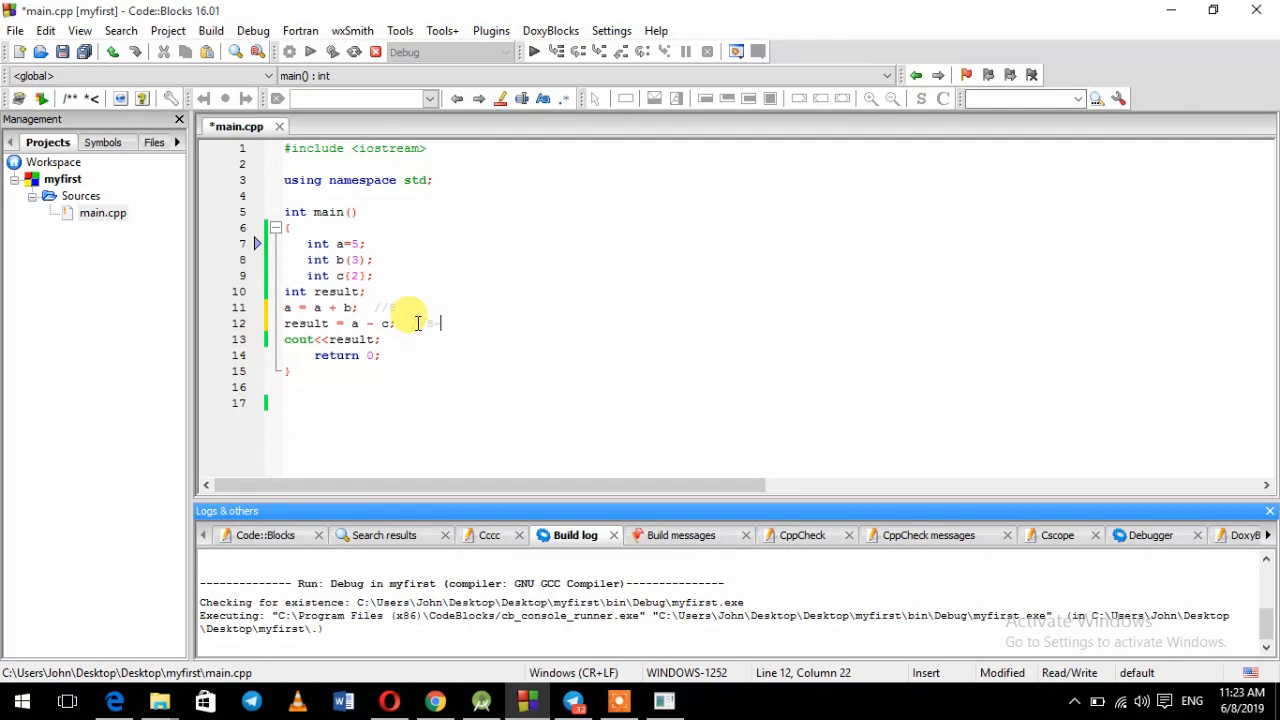
pyautogui.write('2')
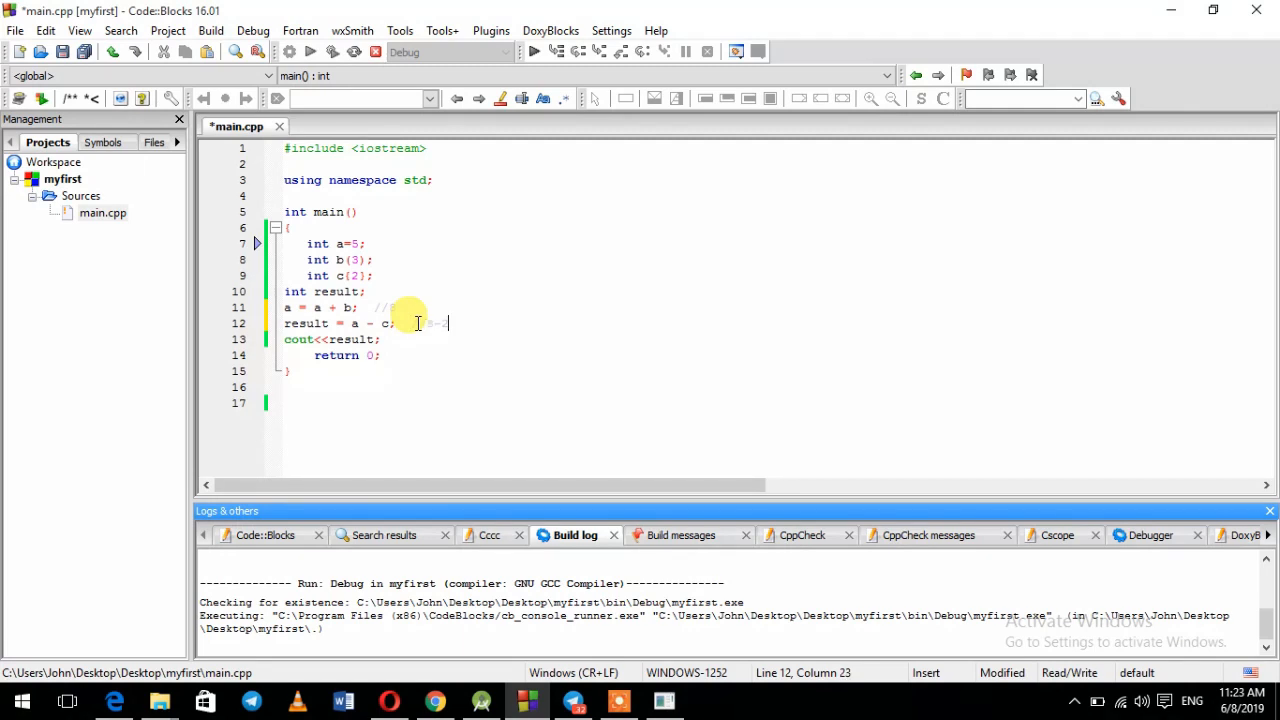
pyautogui.write('=6')
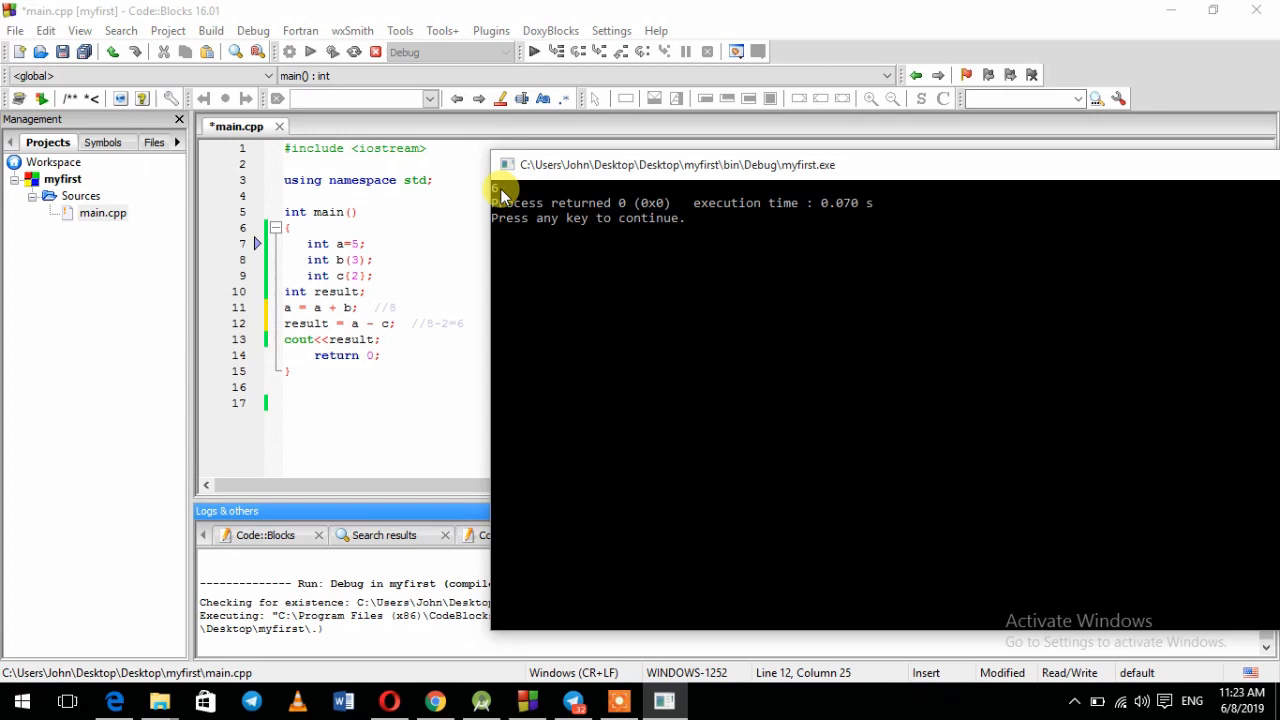
pyautogui.moveTo(584, 168)
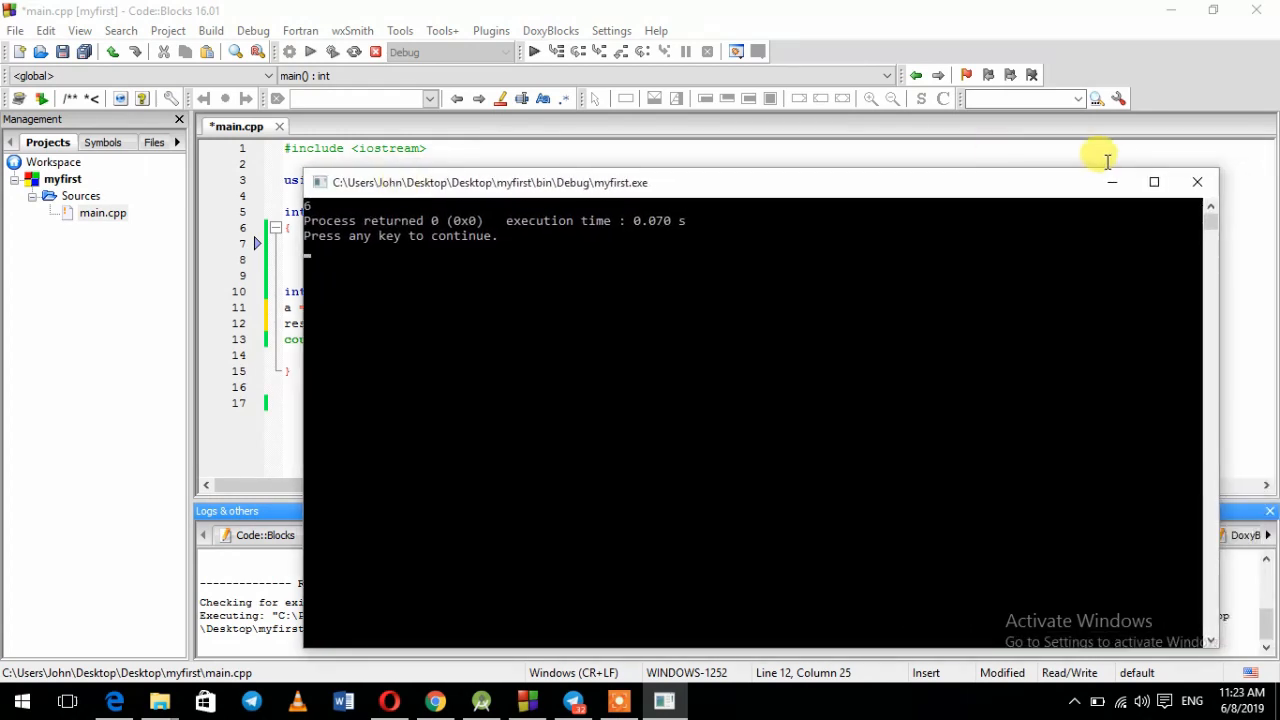
# Build and run the program so the console prints 6 and returns 0.
pyautogui.click(1196, 182)
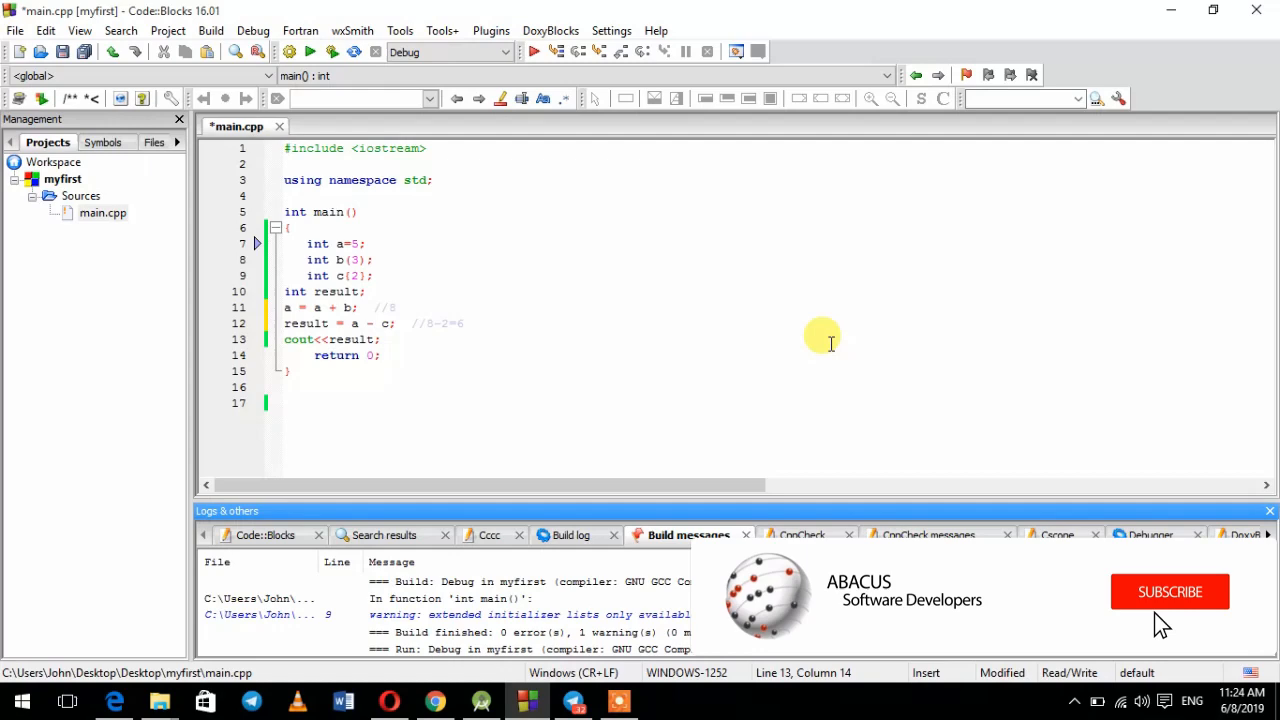
pyautogui.click(1168, 592)
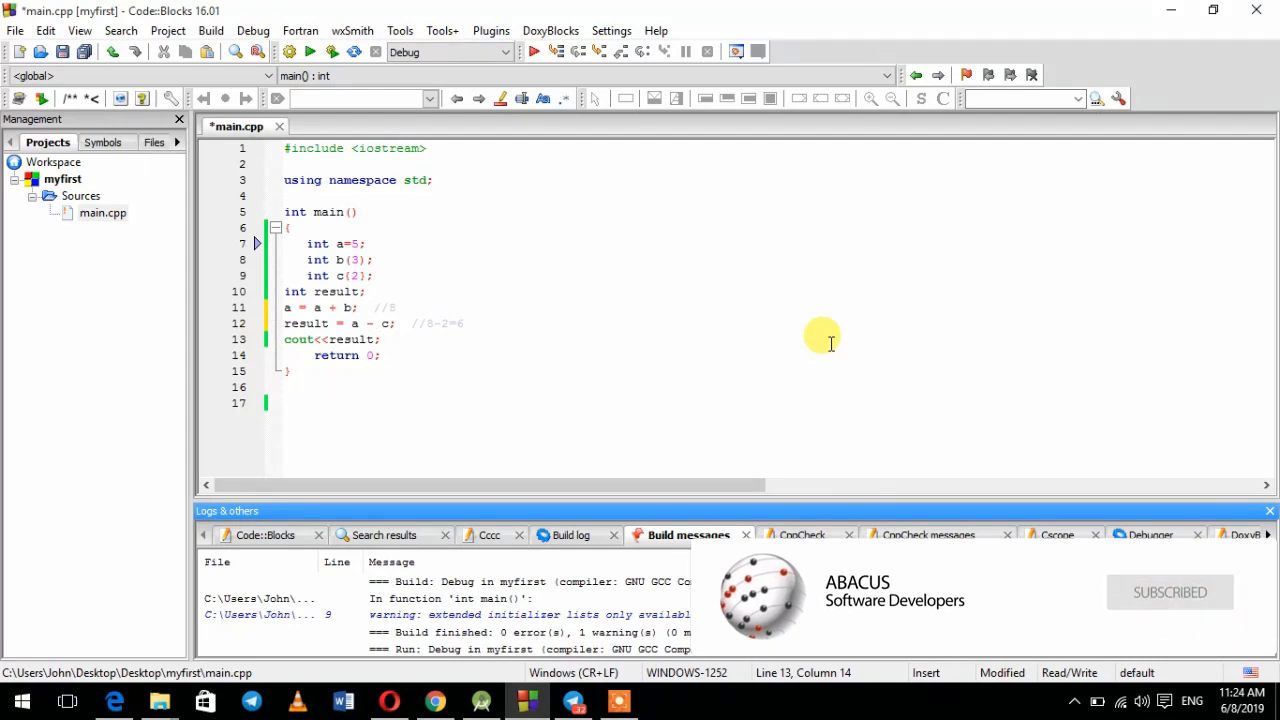